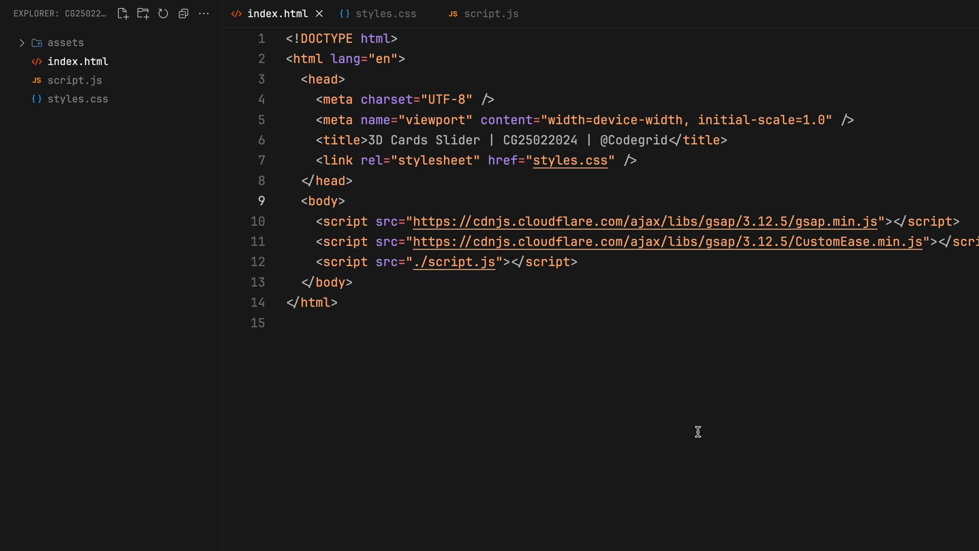
Step: Build the nav with logo, pages and shop divs and add the Noir Wood logo link and page/shop anchors
{"action": "type", "text": "nav>"}
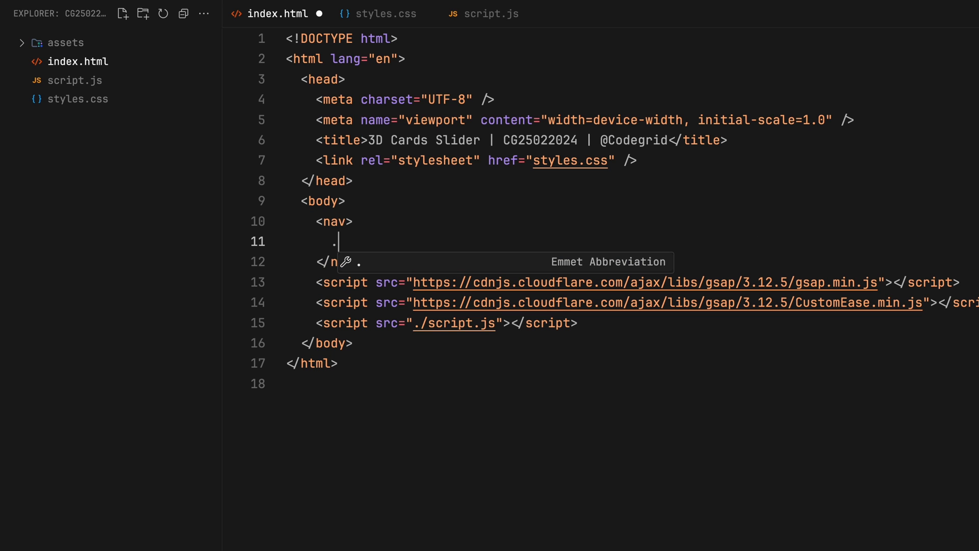
{"action": "key", "text": "Tab"}
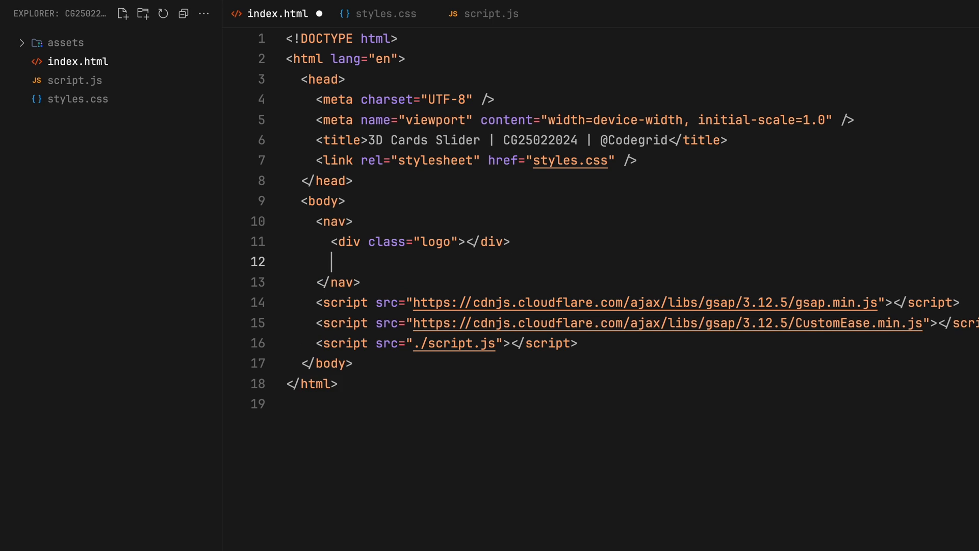
{"action": "type", "text": "<div class=\"pages\"></div>"}
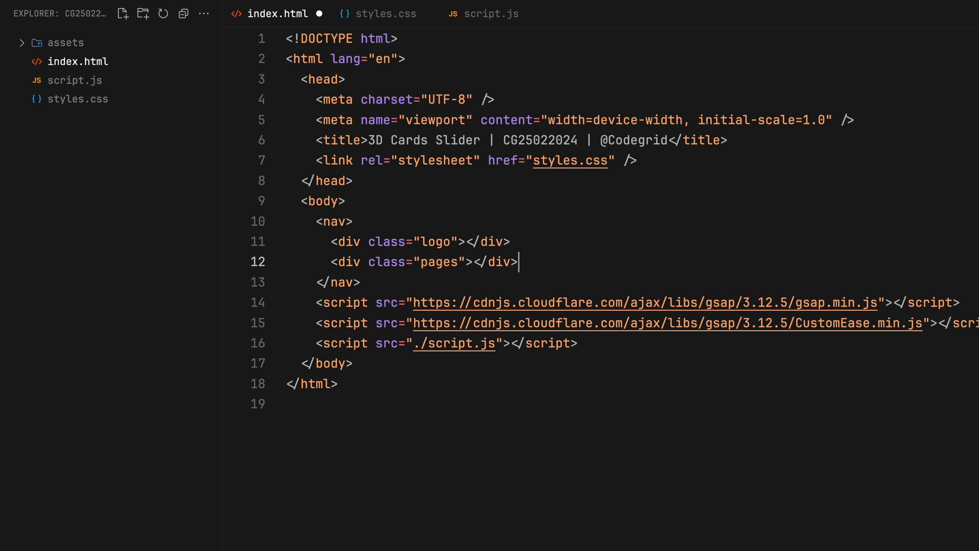
{"action": "type", "text": "<div class=\"shop\"></div>"}
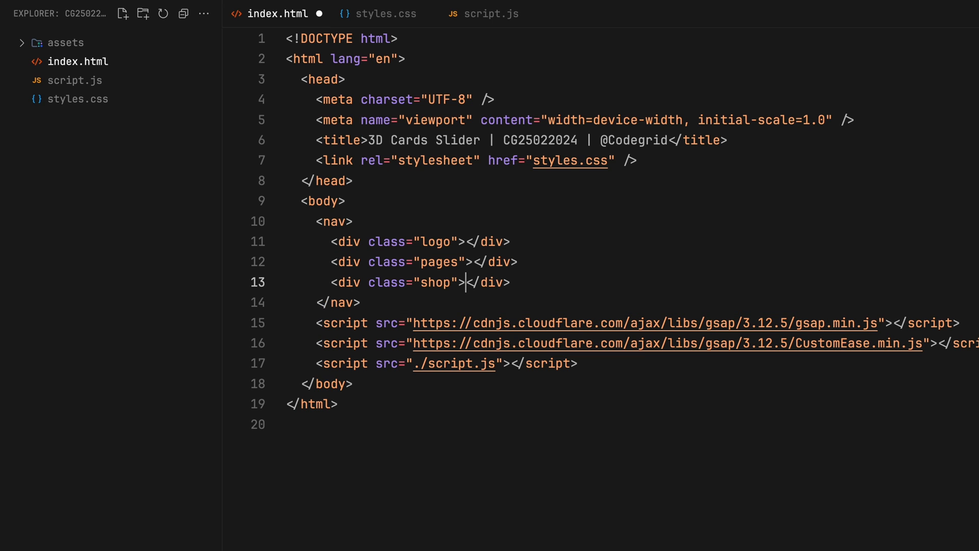
{"action": "type", "text": "<a href=\"#\">Noir Wood</a>"}
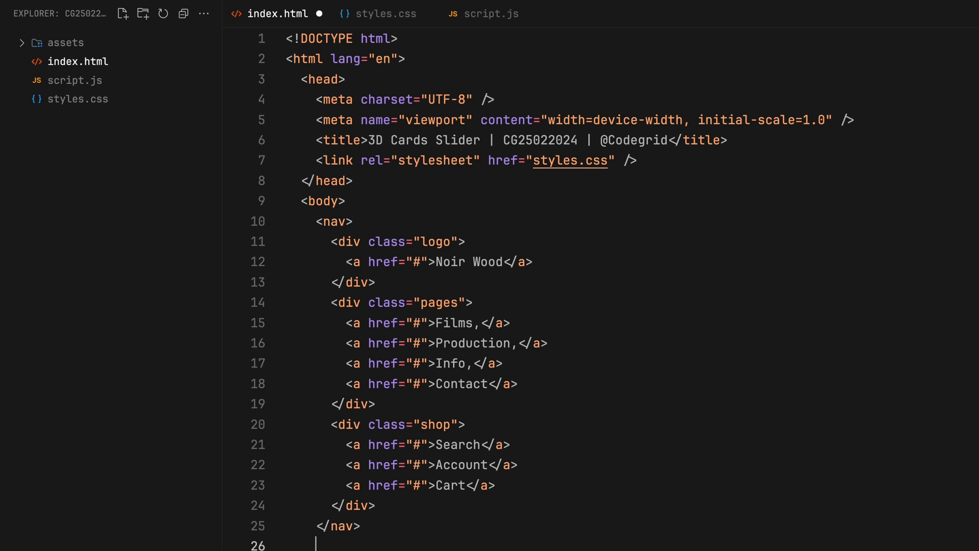
Step: Add a footer after the nav with paragraphs 'Showreel 2.0' and '2024 / 2025'
{"action": "type", "text": "foot"}
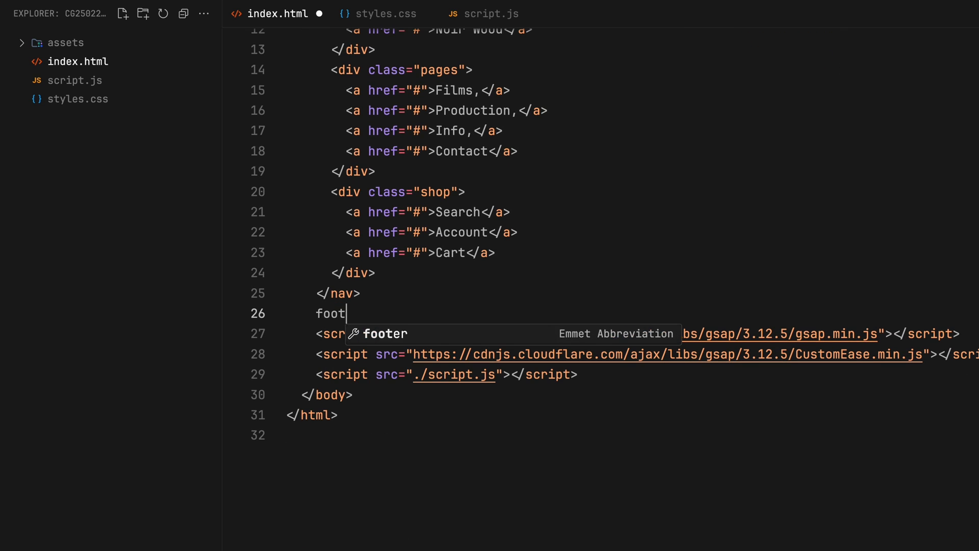
{"action": "key", "text": "Tab"}
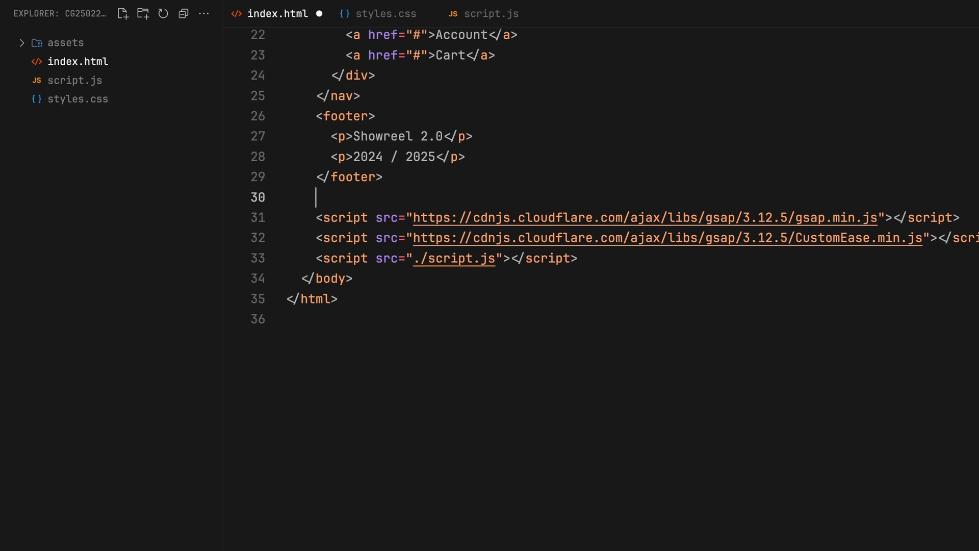
Step: Create a .container holding a .slider with one .card div via Emmet
{"action": "type", "text": ".cont"}
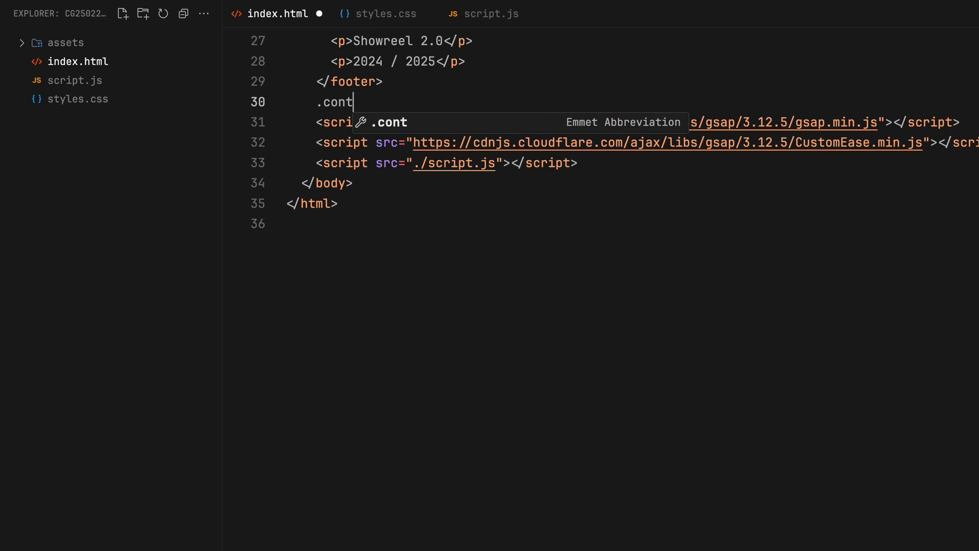
{"action": "key", "text": "Tab"}
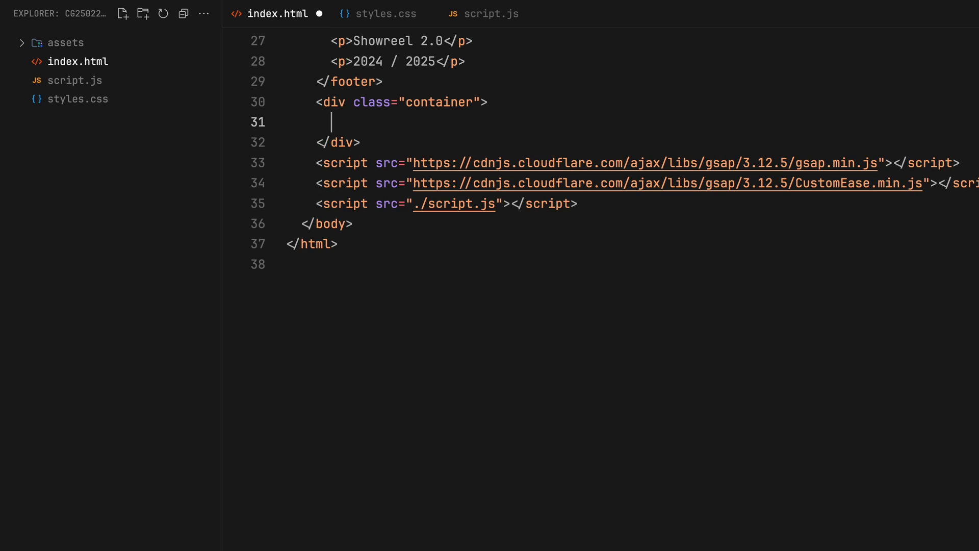
{"action": "type", "text": "<div class=\"slider\"></div>"}
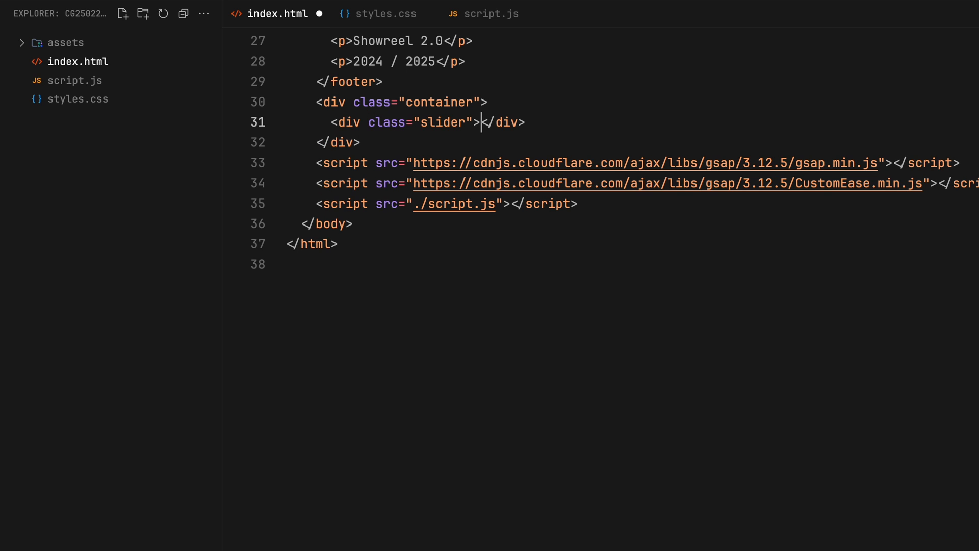
{"action": "type", "text": ".ca"}
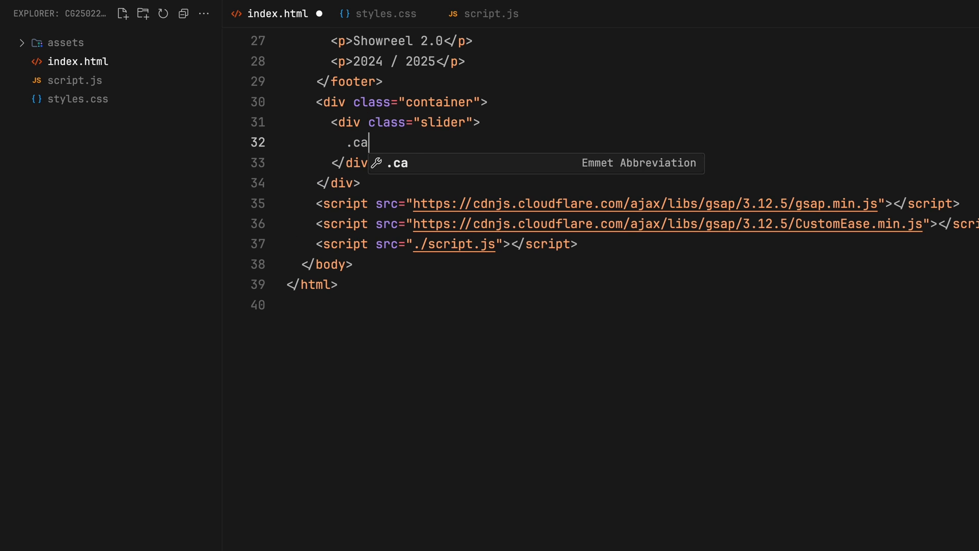
{"action": "key", "text": "Tab"}
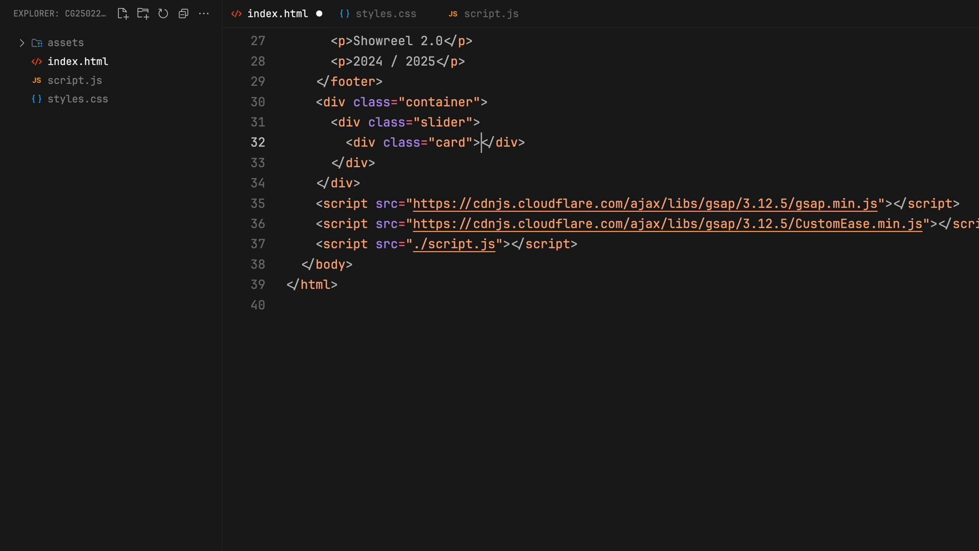
Step: Fill the card with the ./assets/01.jpg image and a 'Lorem, ipsum.' heading, then save
{"action": "type", "text": "<img src=\"\" alt=\"\">"}
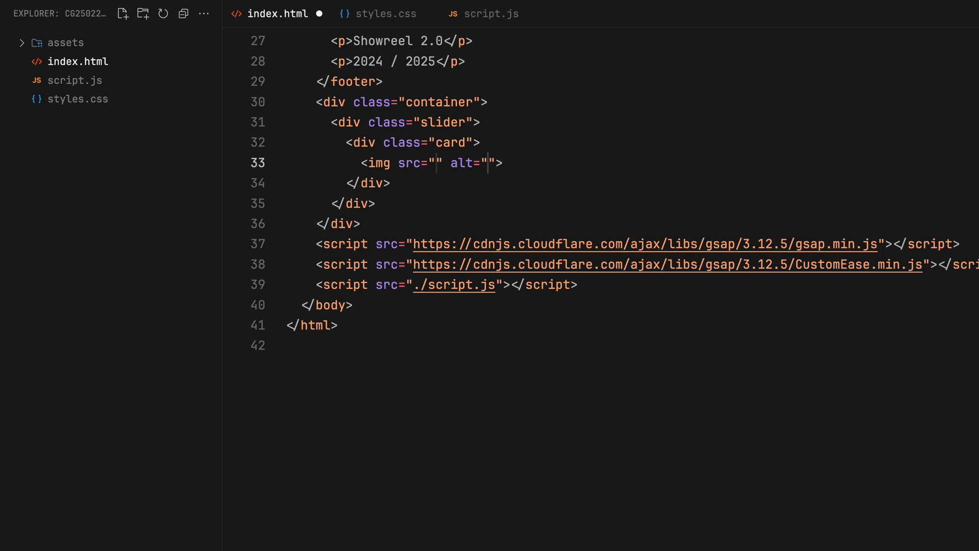
{"action": "type", "text": "./assets/01.jpg"}
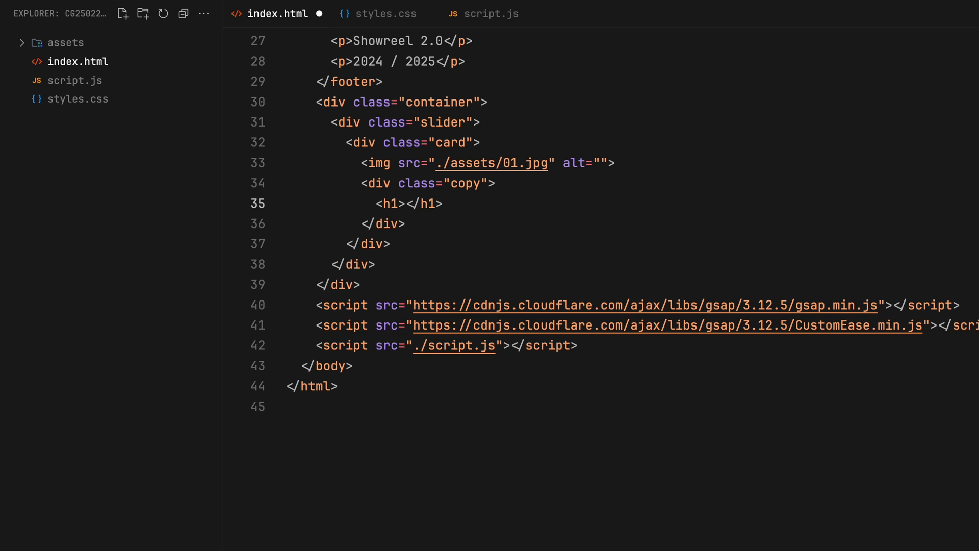
{"action": "type", "text": "Lorem2"}
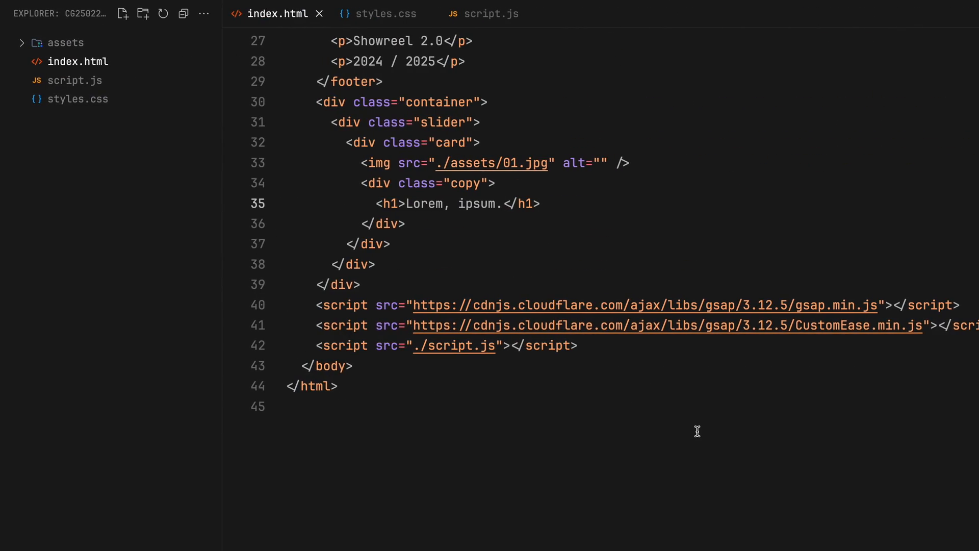
Step: Duplicate the card into five cards using images 02–05 with titles like Silent Horizon, Neon Void, Ethereal Noir, and save
{"action": "left_click_drag", "start_coordinate": [346, 141], "coordinate": [391, 244]}
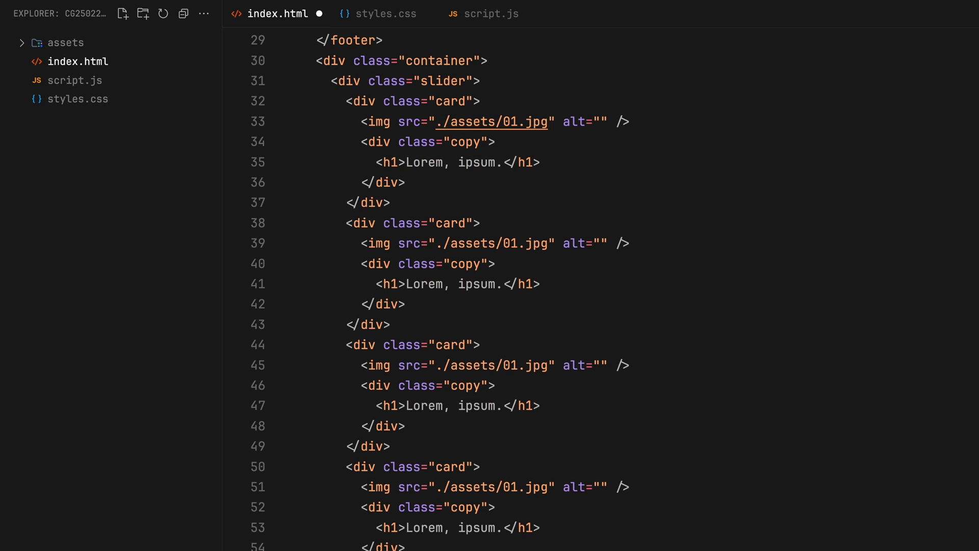
{"action": "scroll", "scroll_direction": "down", "scroll_amount": 3}
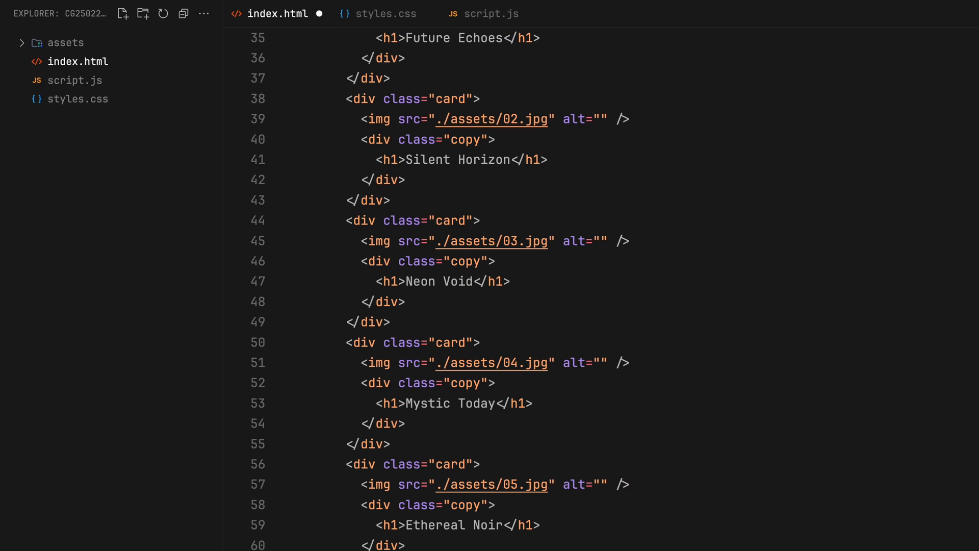
{"action": "left_click", "coordinate": [542, 524]}
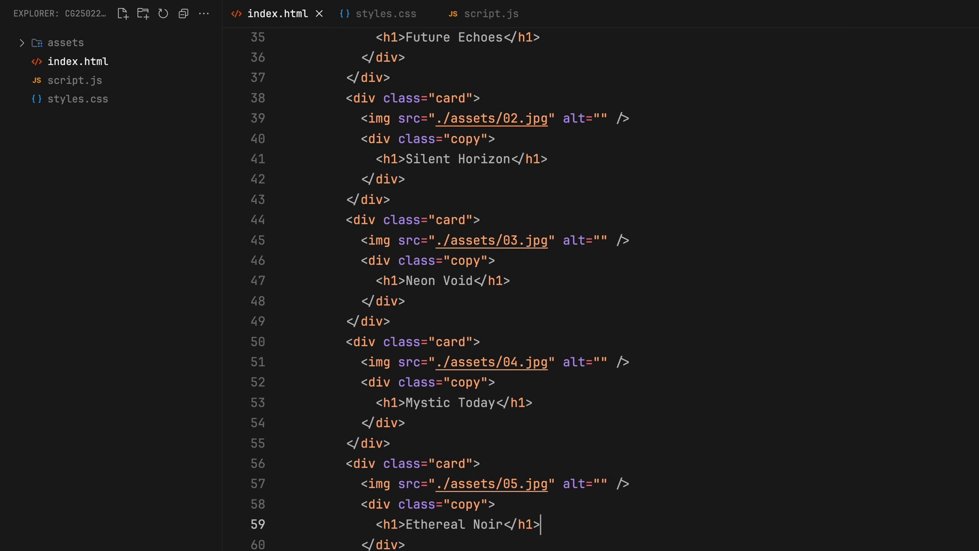
{"action": "left_click", "coordinate": [385, 14]}
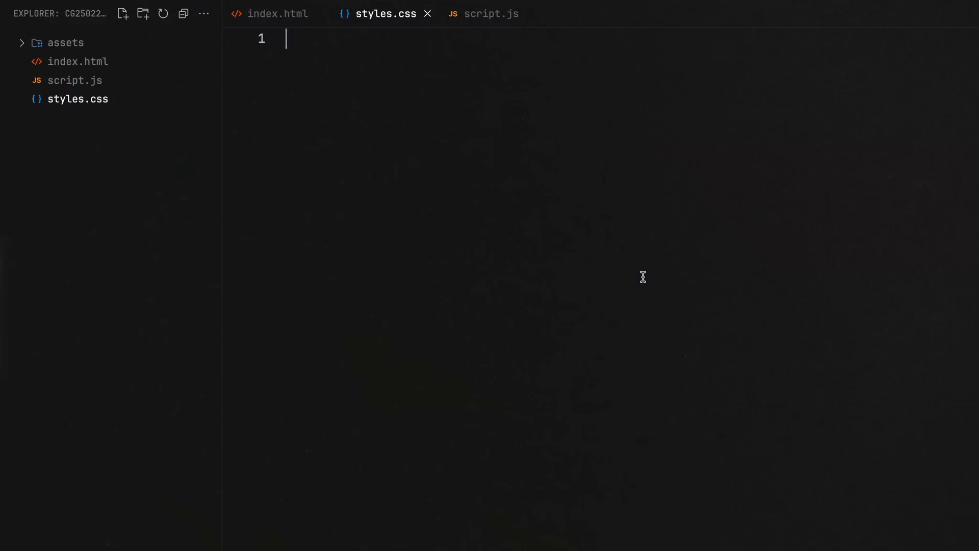
Step: Write the * reset, PP Neue Montreal body font, and 100% width/height cover-fit img rule
{"action": "type", "text": "*"}
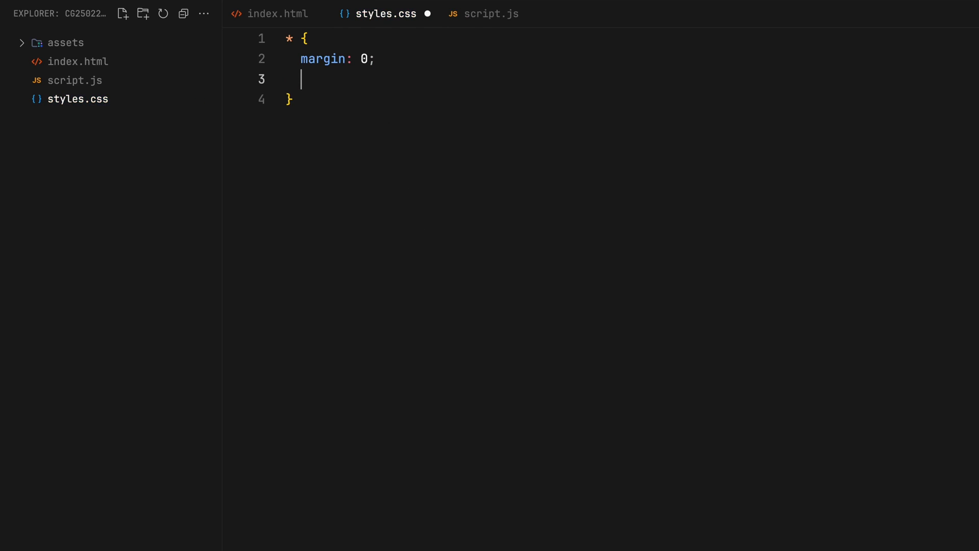
{"action": "type", "text": "padding: 0;"}
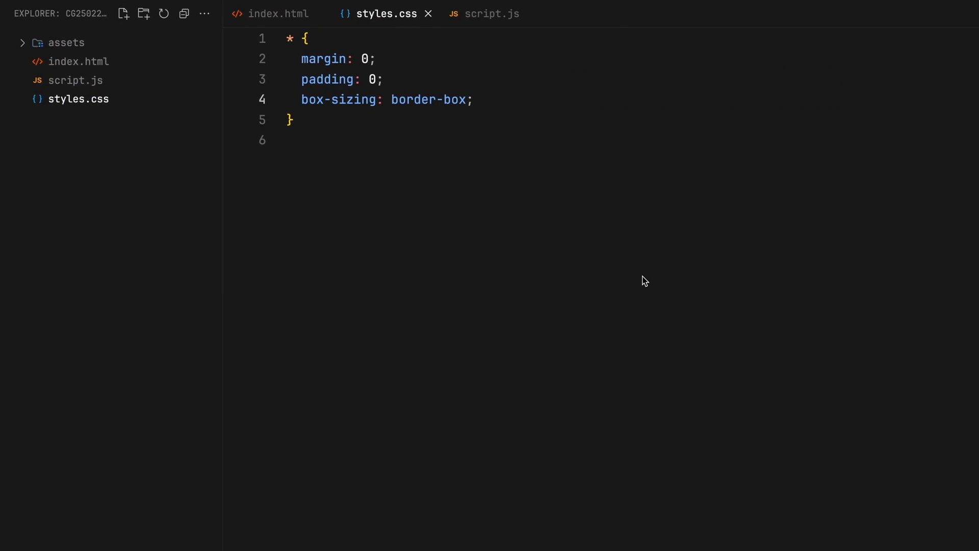
{"action": "type", "text": "body {"}
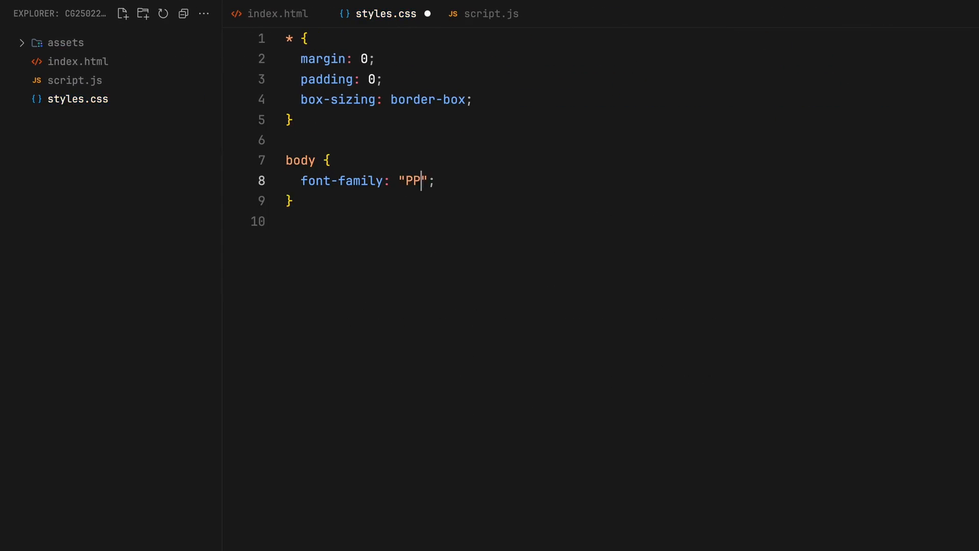
{"action": "type", "text": "Neue Montreal"}
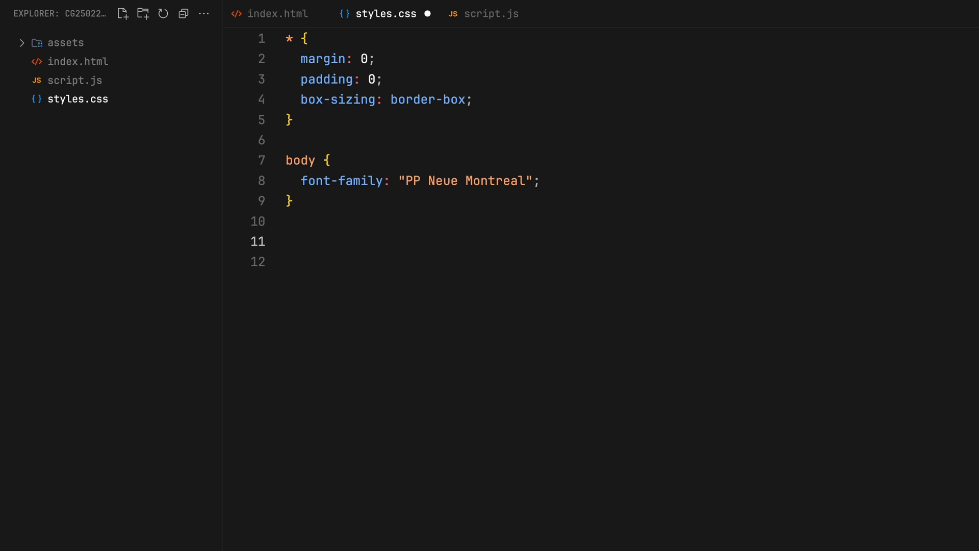
{"action": "type", "text": "img {"}
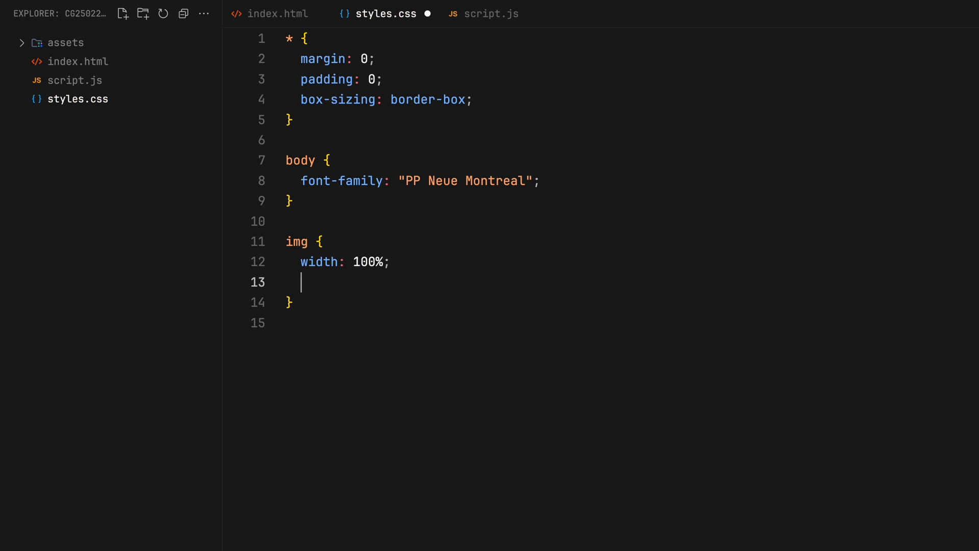
{"action": "type", "text": "height: 100%;"}
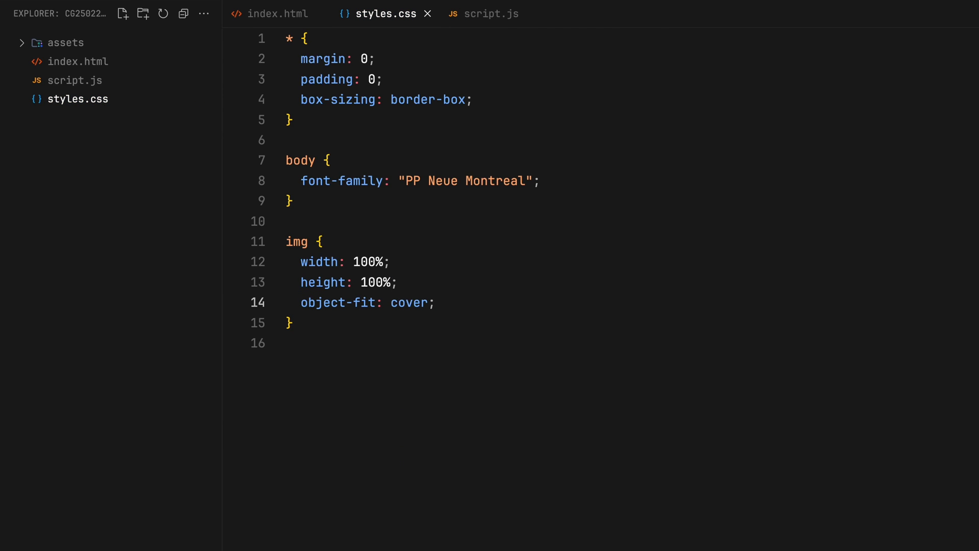
Step: Style p and a with no text decoration, 14px font size and #000 colour
{"action": "type", "text": "p,"}
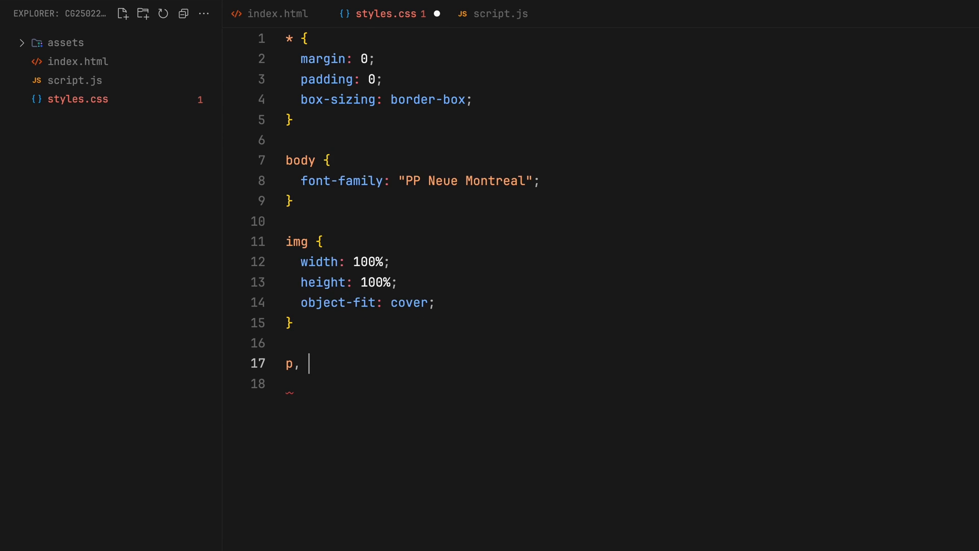
{"action": "type", "text": "a {"}
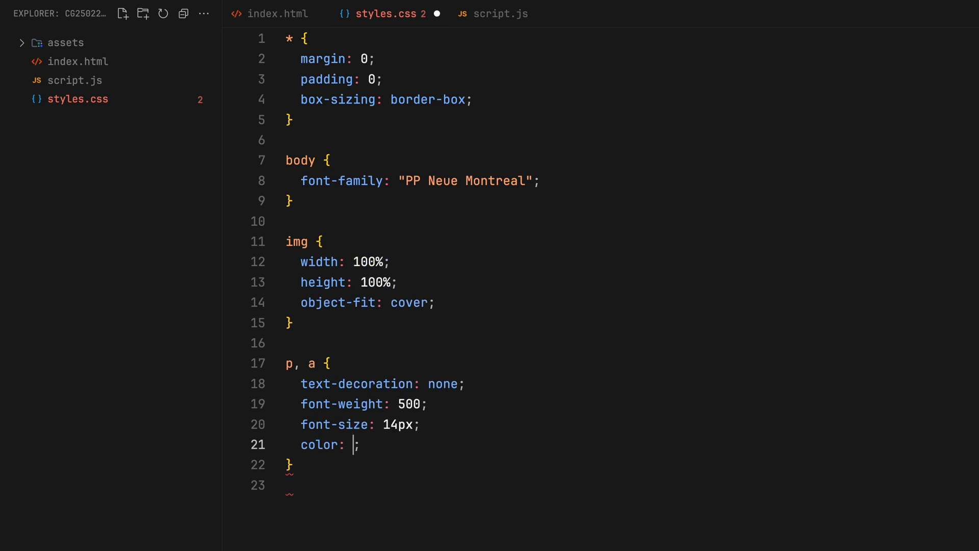
{"action": "type", "text": "#000"}
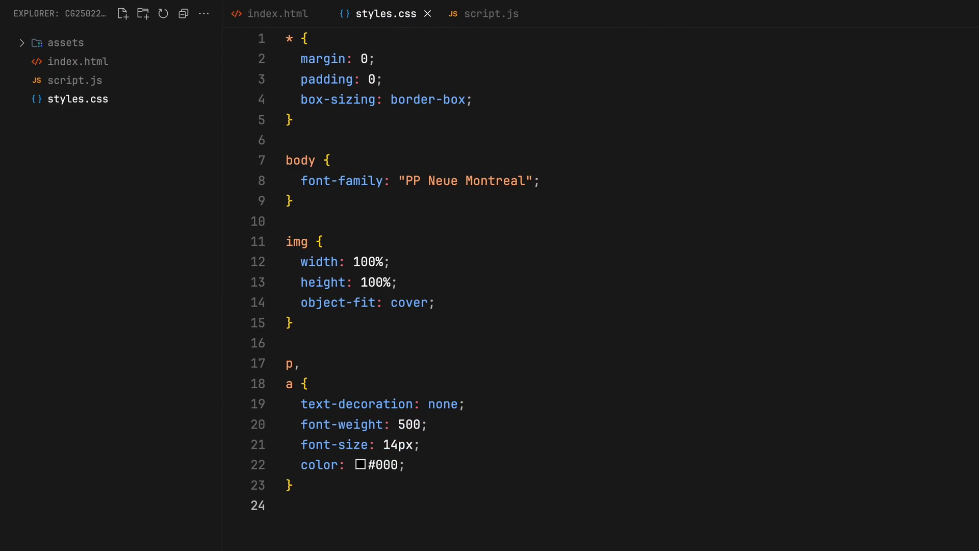
Step: Add nav positioning with 2em padding and z-index 2, and a flex .shop with 0.5em gap aligned to flex-end
{"action": "type", "text": "position: absolute;"}
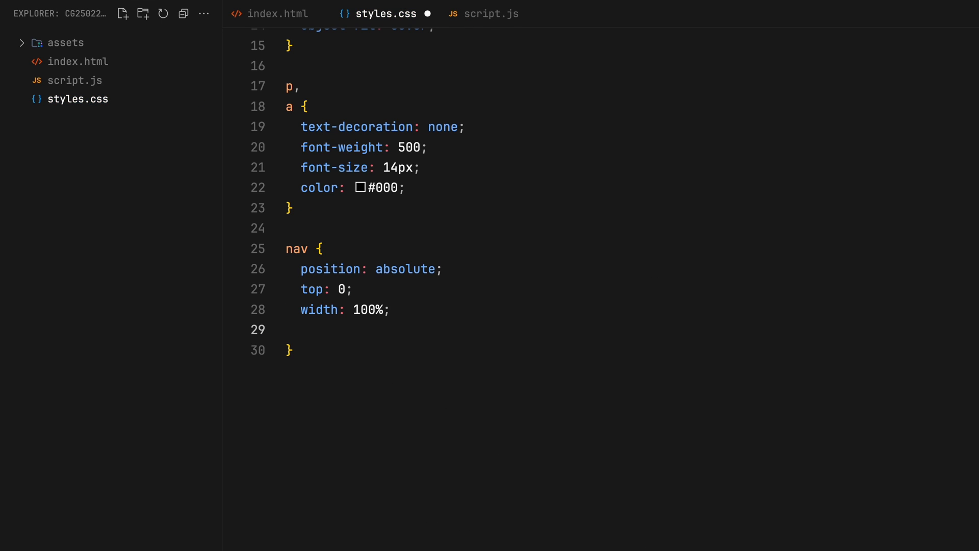
{"action": "type", "text": "padding: 2em;"}
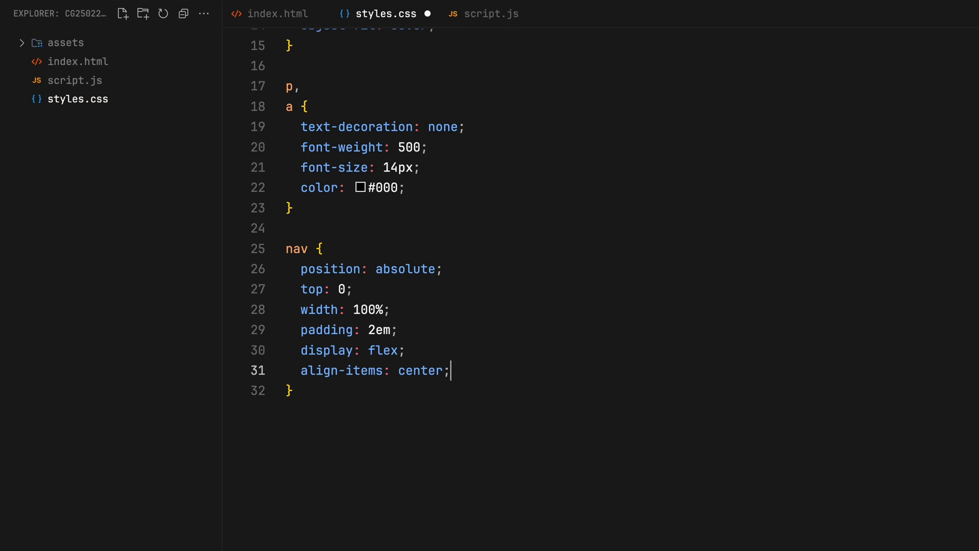
{"action": "type", "text": "z-index: 2;"}
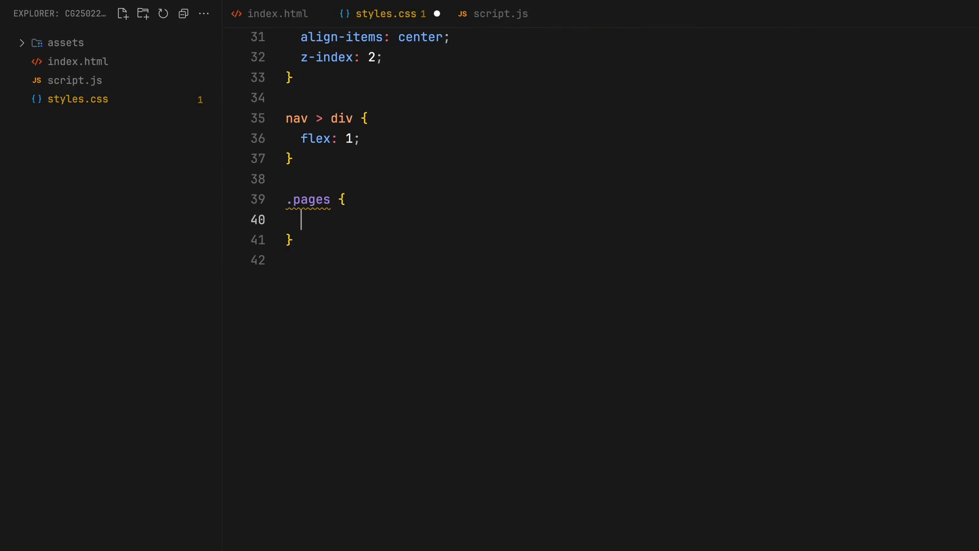
{"action": "type", "text": "display: flex;"}
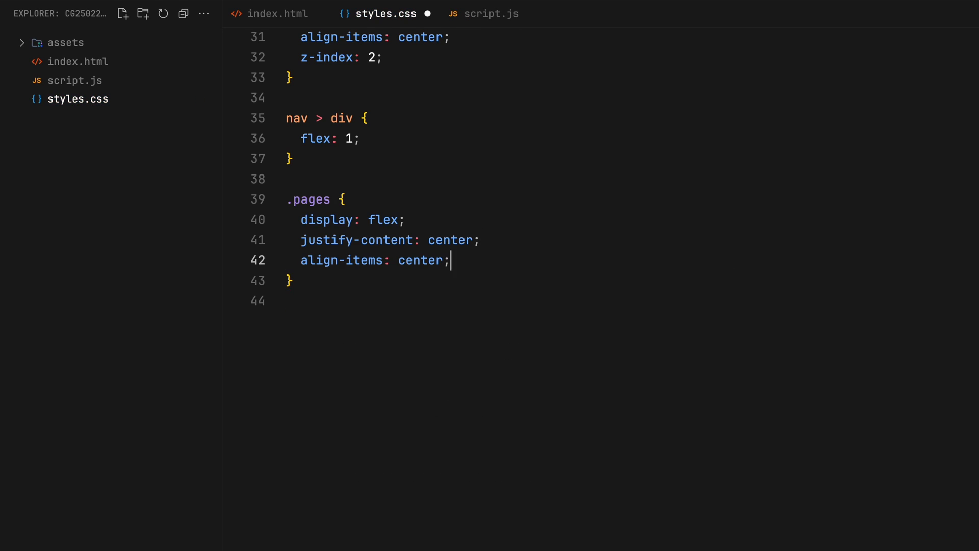
{"action": "type", "text": "gap: 0.5em;"}
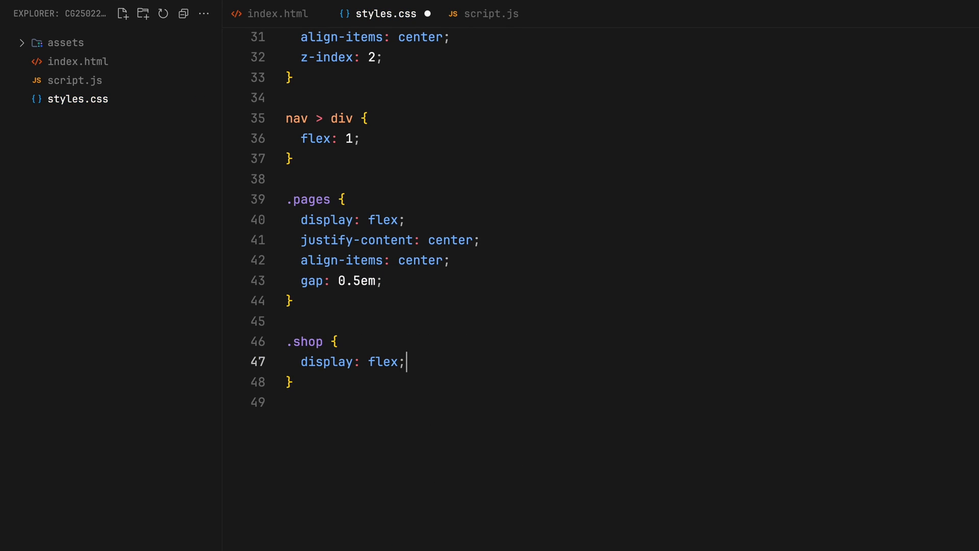
{"action": "type", "text": "justify-content: flex-end;"}
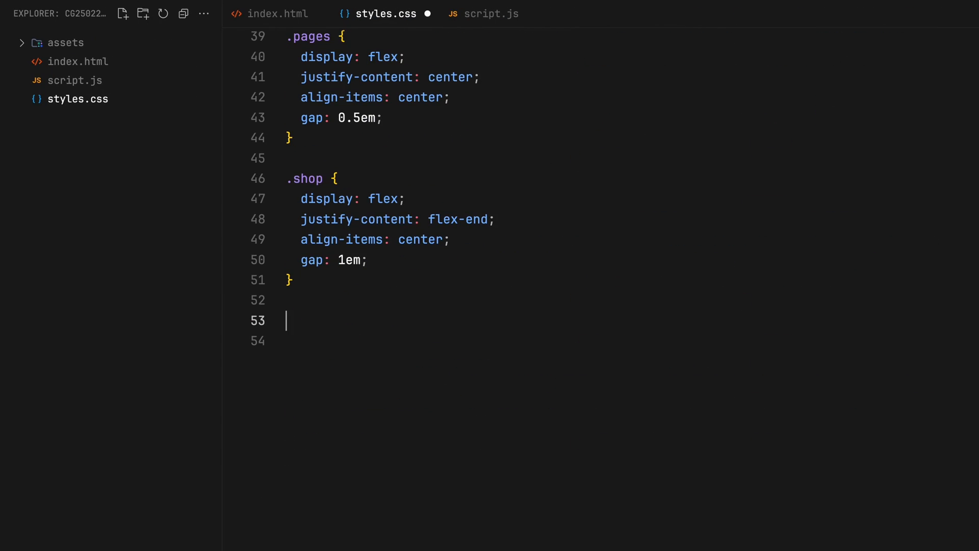
Step: Write the absolutely positioned full-width flex footer rule with justify-content and z-index 2, then save
{"action": "type", "text": "footer {"}
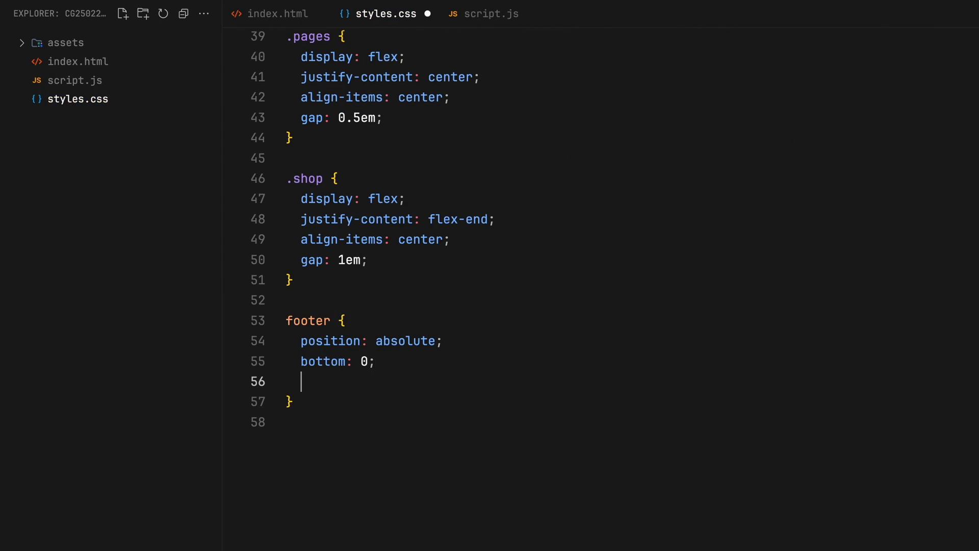
{"action": "type", "text": "justify-content: space-between;"}
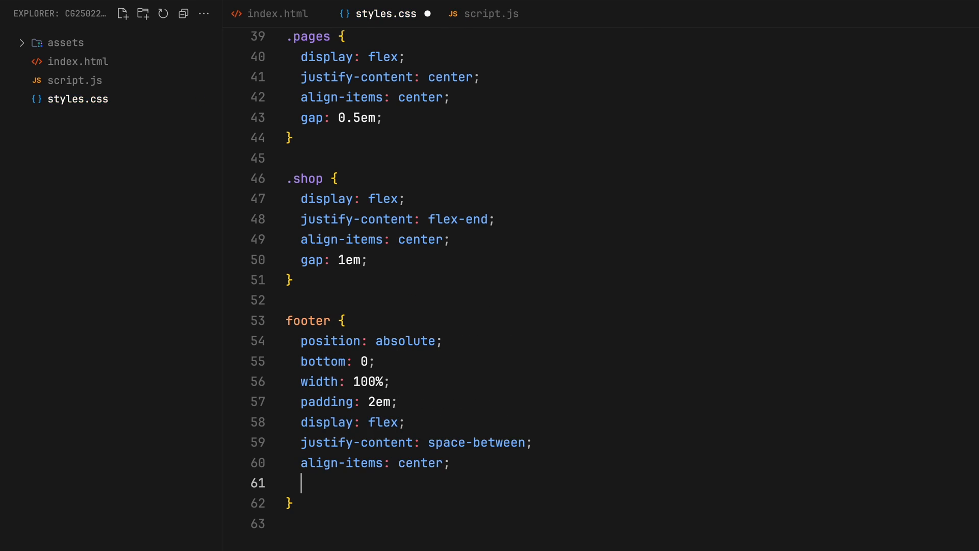
{"action": "type", "text": "z-index: 2;"}
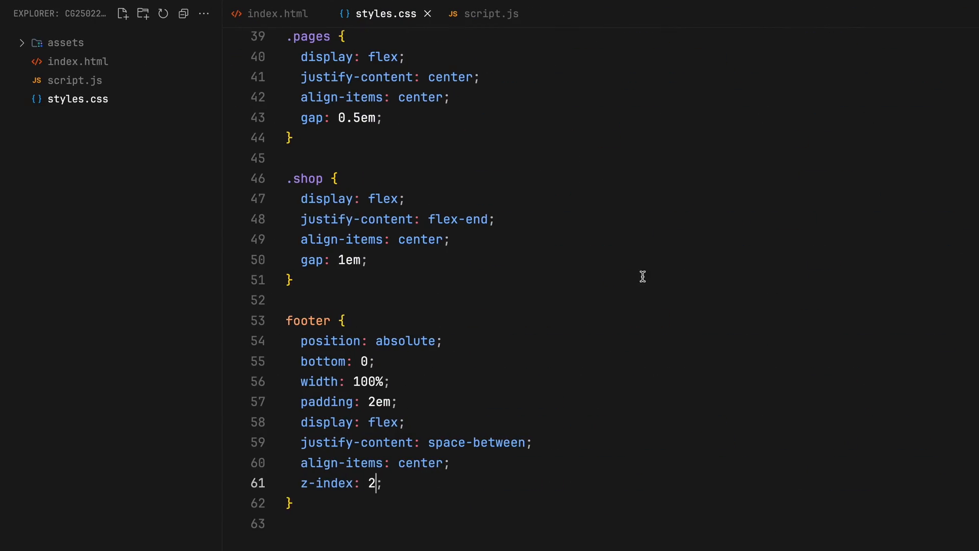
Step: Write a relative .container rule at 100vw/100vh with overflow hidden and #dfe1c8 background
{"action": "type", "text": ".container {"}
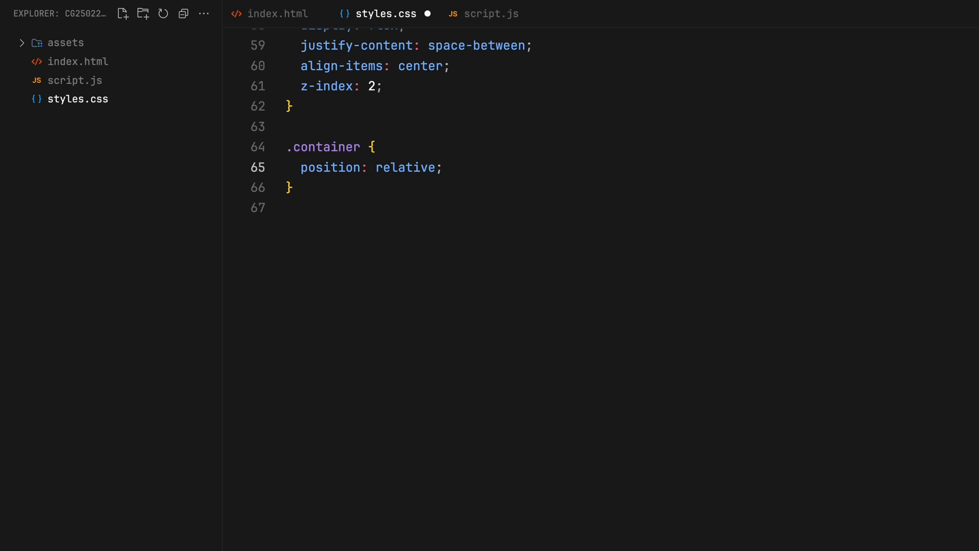
{"action": "type", "text": "width: 100vw;"}
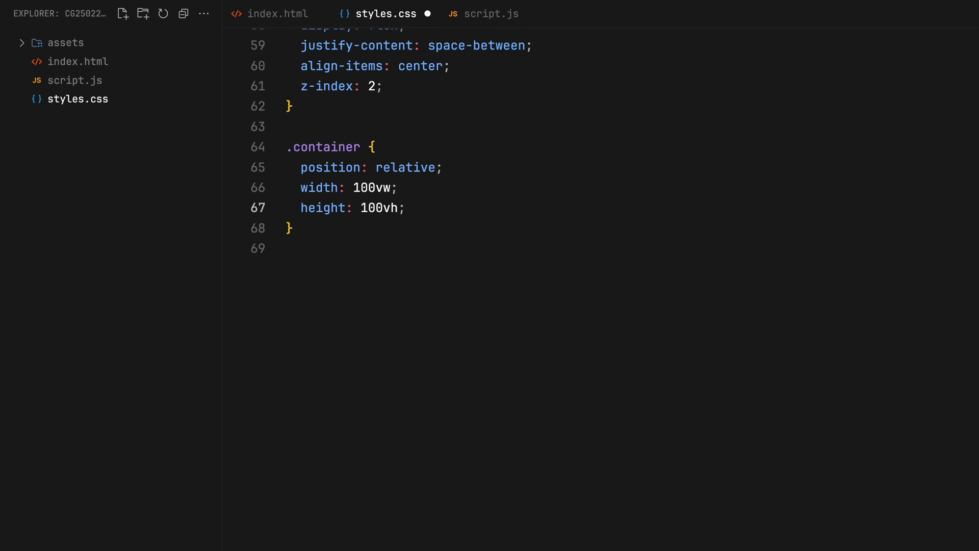
{"action": "type", "text": "overflow: hidden;"}
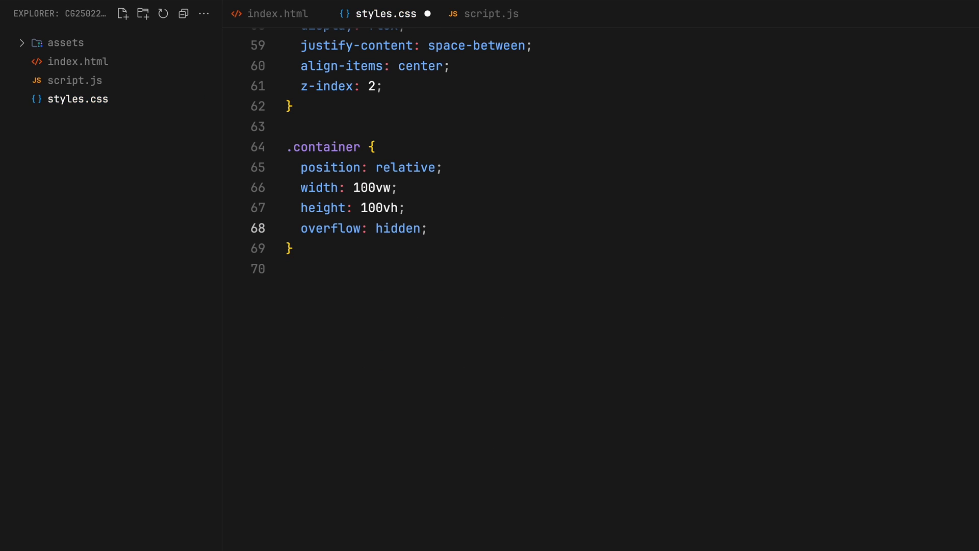
{"action": "type", "text": "background: #;"}
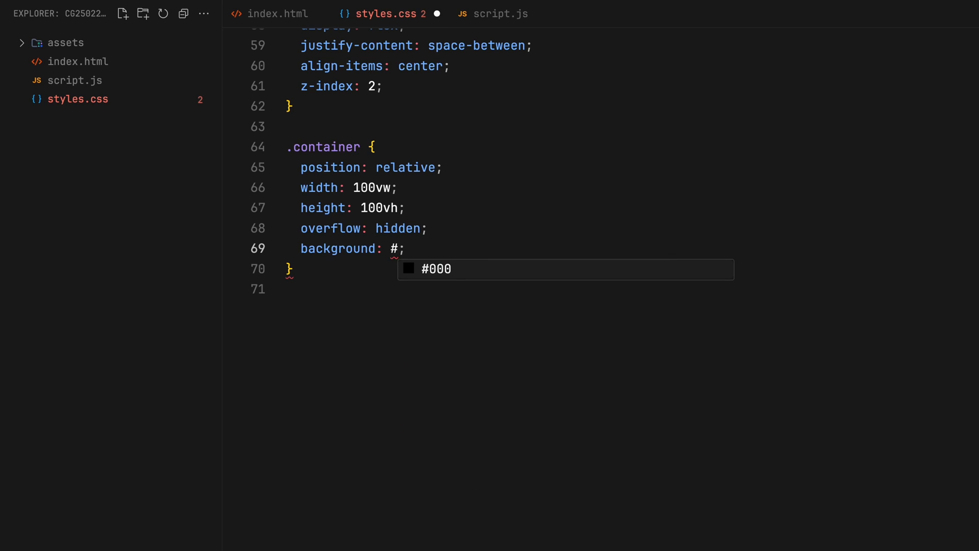
{"action": "type", "text": "dfe1c8"}
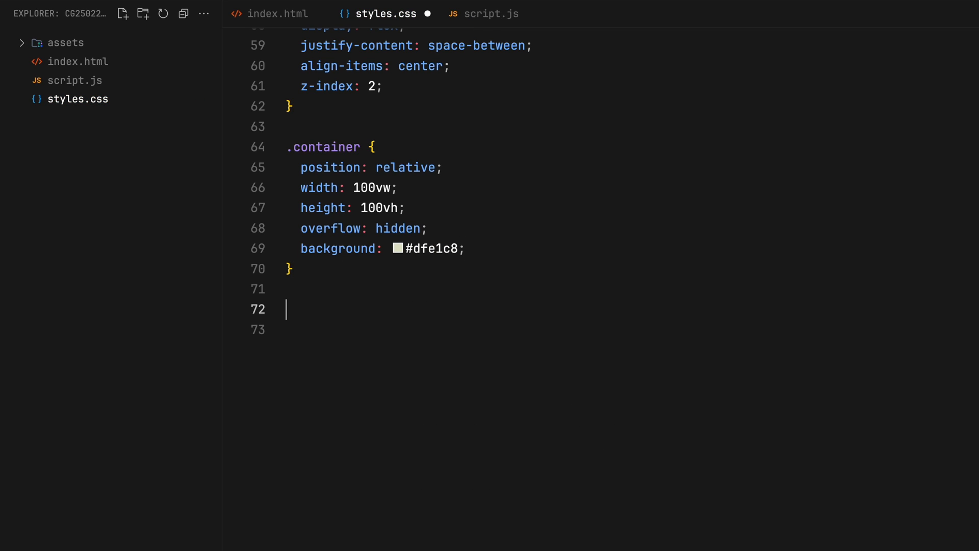
Step: Write an absolute .slider rule with top 15vh, overflow hidden and 200px perspective
{"action": "type", "text": ".slider {"}
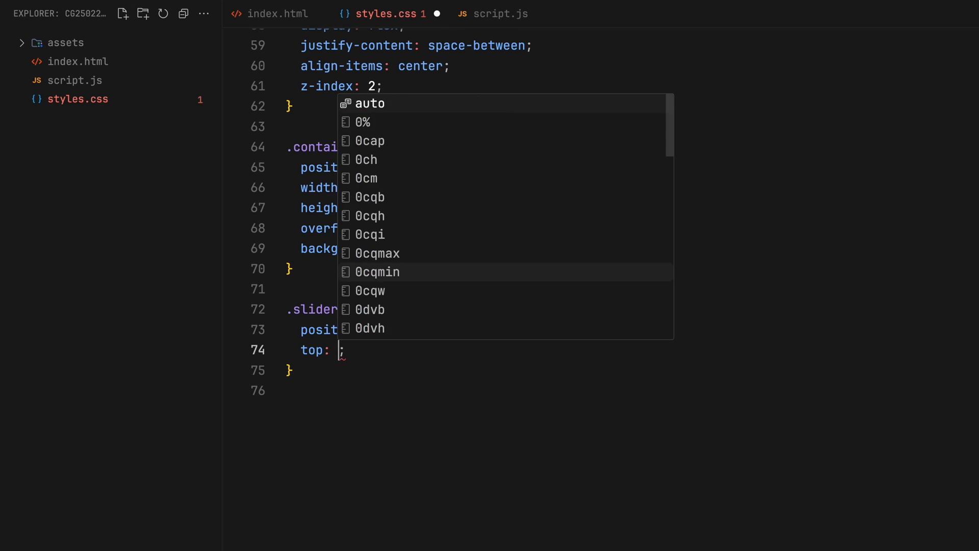
{"action": "type", "text": "15vh"}
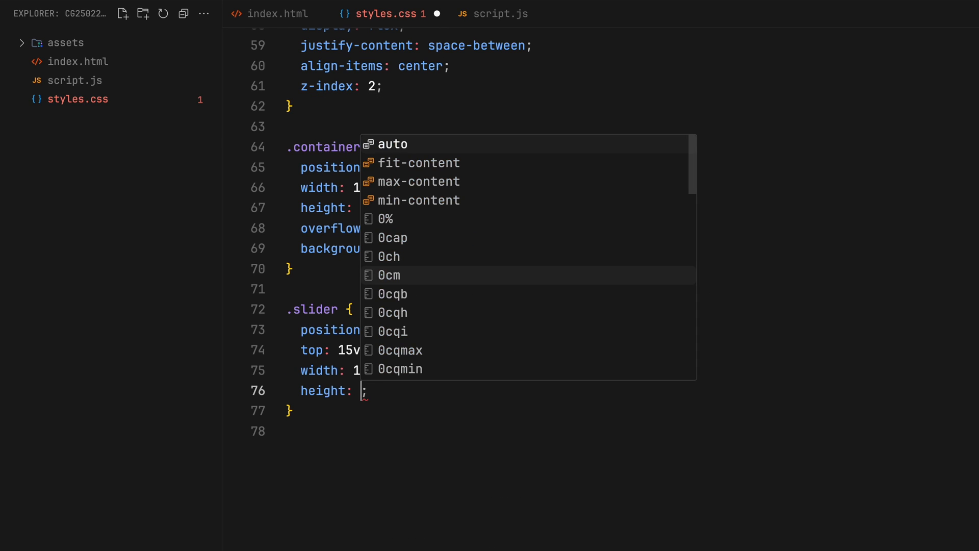
{"action": "type", "text": "overflow: hidden;"}
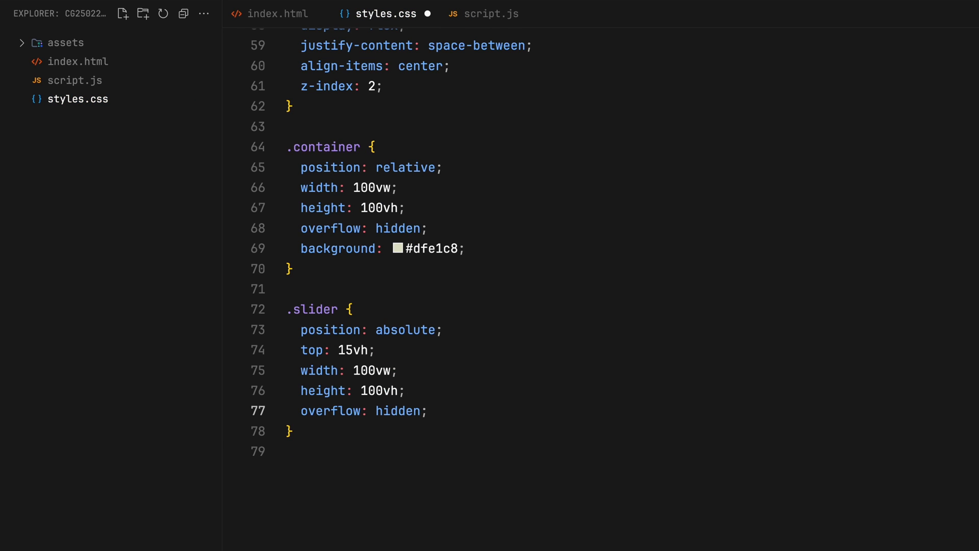
{"action": "type", "text": "perspective: 200px;"}
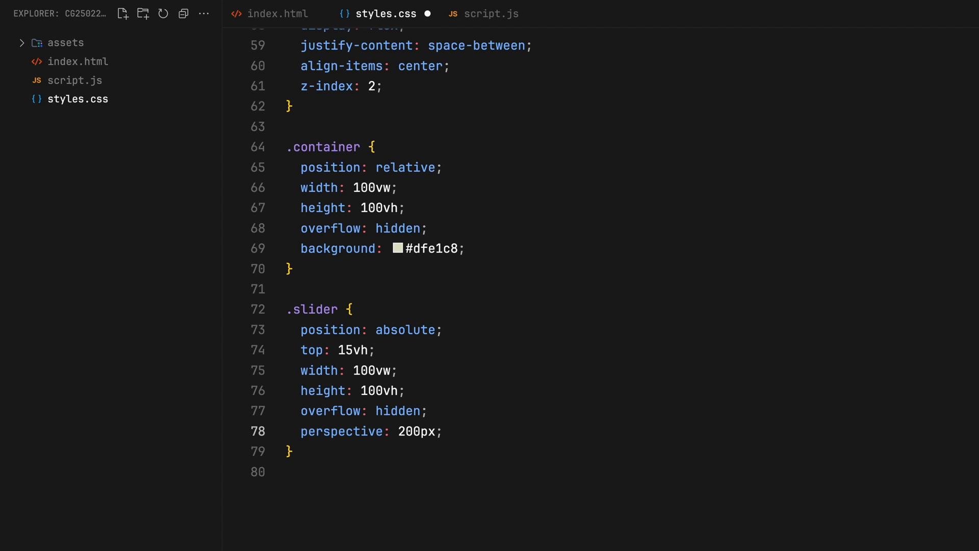
{"action": "type", "text": "perspective-origin: 50% 100%;"}
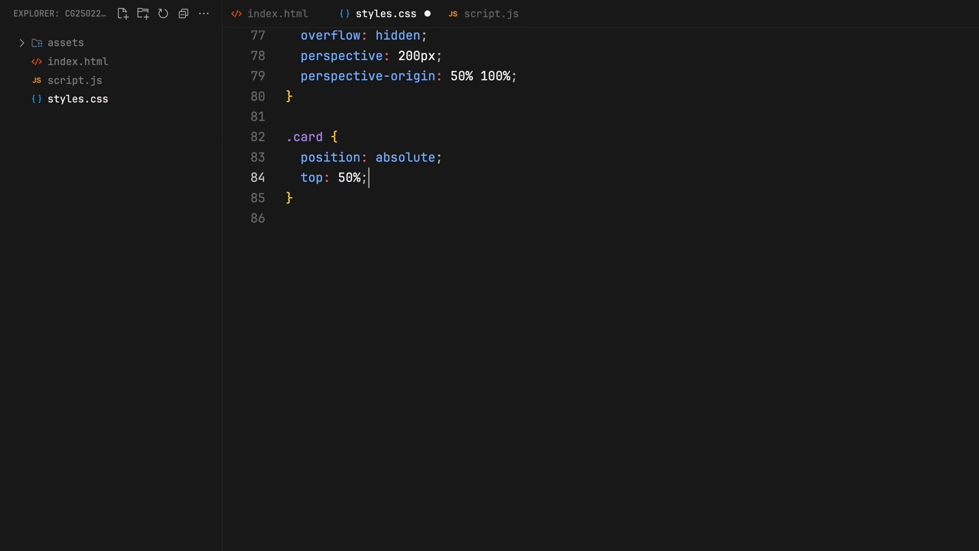
Step: Complete .card: top/left 50%, width 50%, height 500px, 10px radius, overflow hidden, translate3d(-50%, -50%, 0), #000 background
{"action": "type", "text": "left: 50%;"}
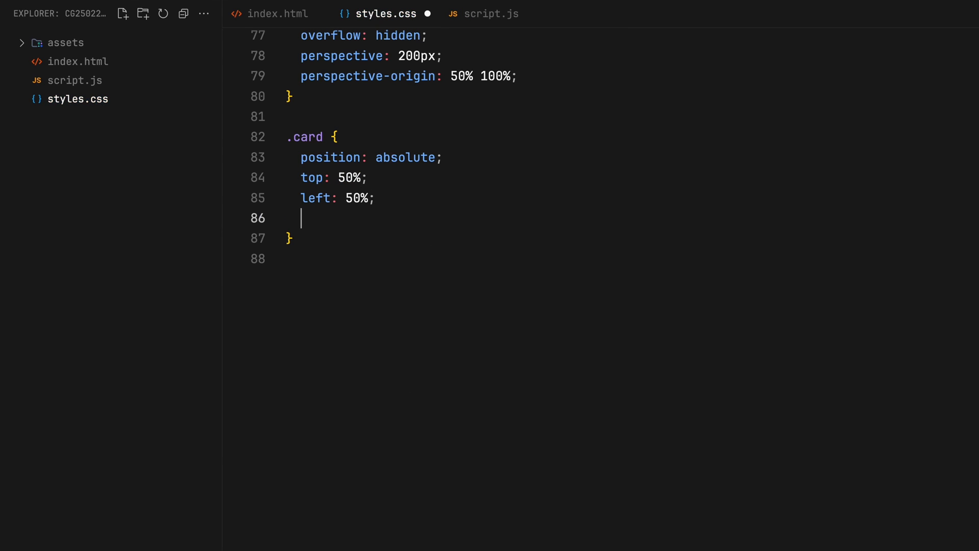
{"action": "type", "text": "width: 50%;"}
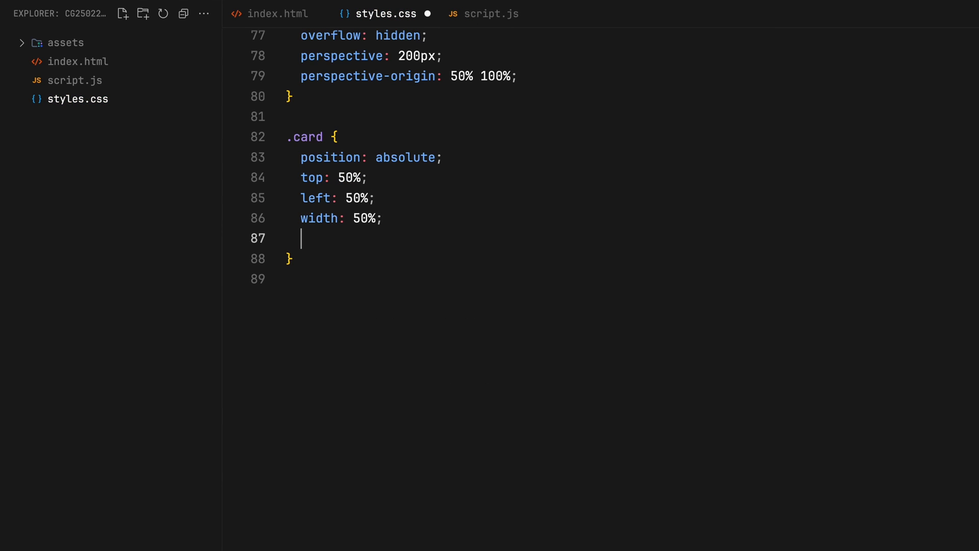
{"action": "type", "text": "height: 500px;"}
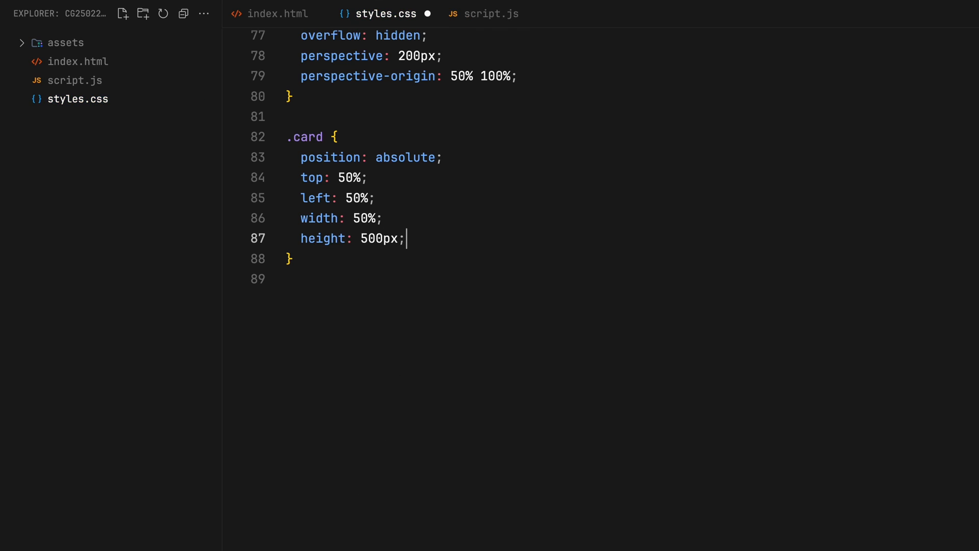
{"action": "type", "text": "border-radius: 10px;"}
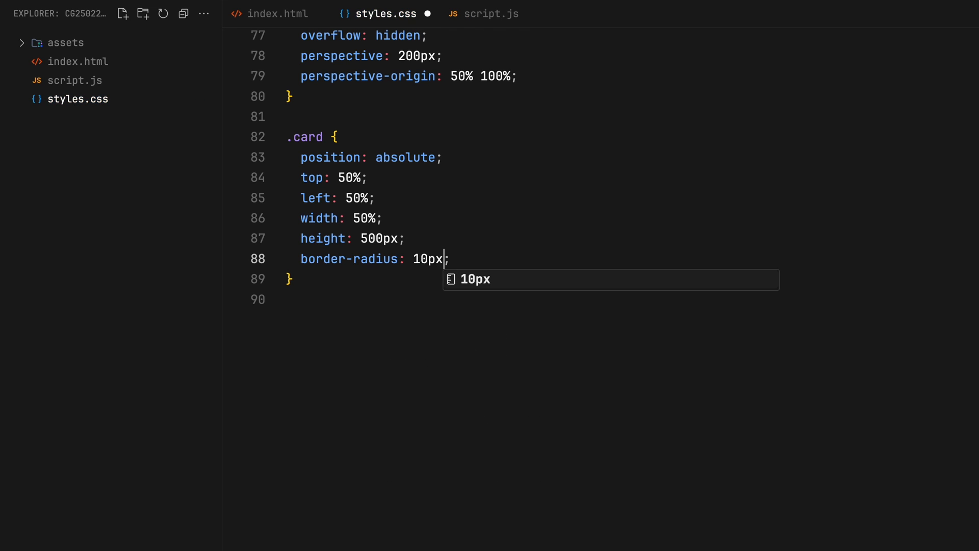
{"action": "type", "text": "overflow: hidden;"}
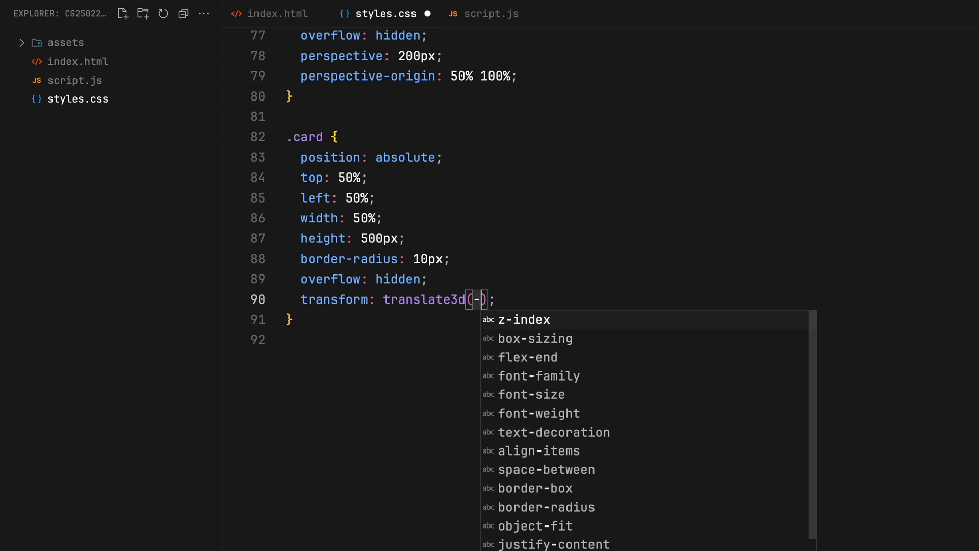
{"action": "type", "text": "50%, -50%, 0"}
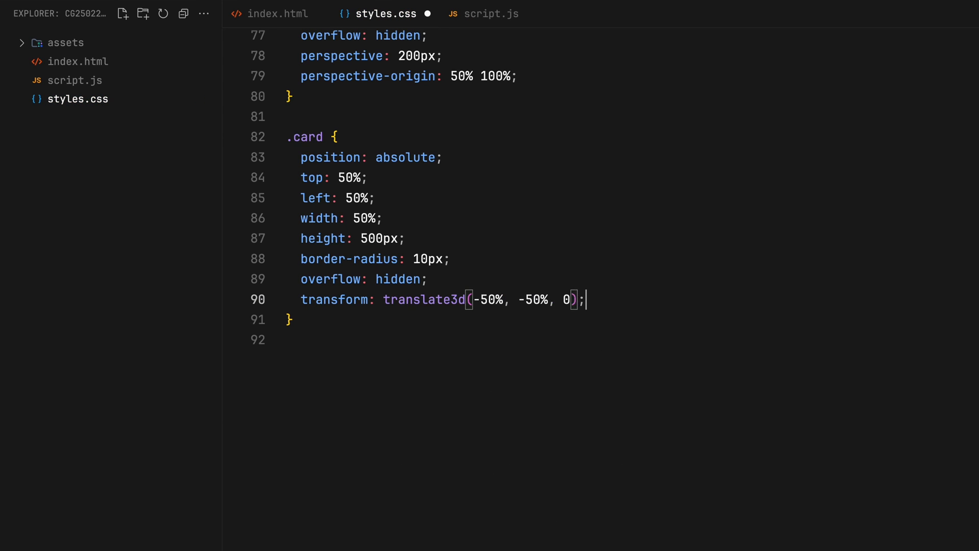
{"action": "type", "text": "background: ;"}
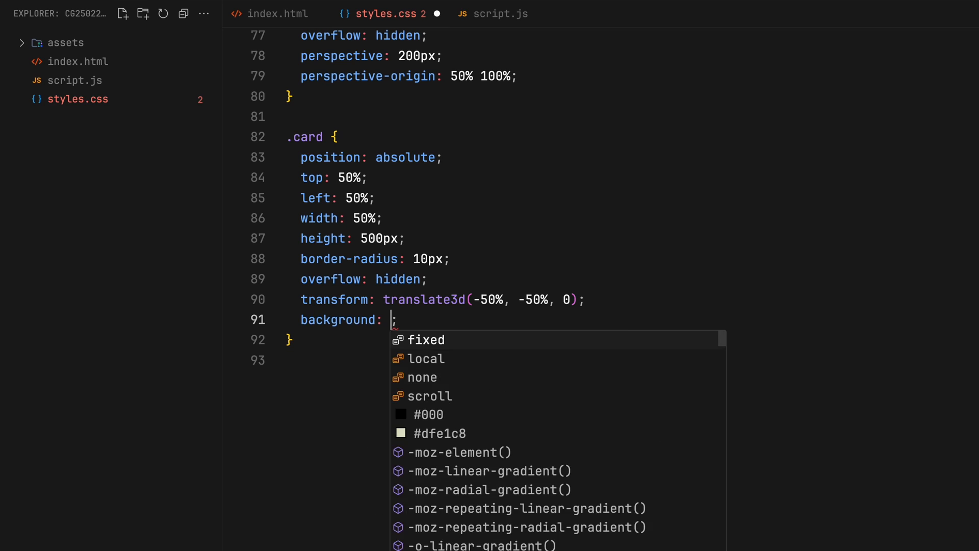
{"action": "type", "text": "#000"}
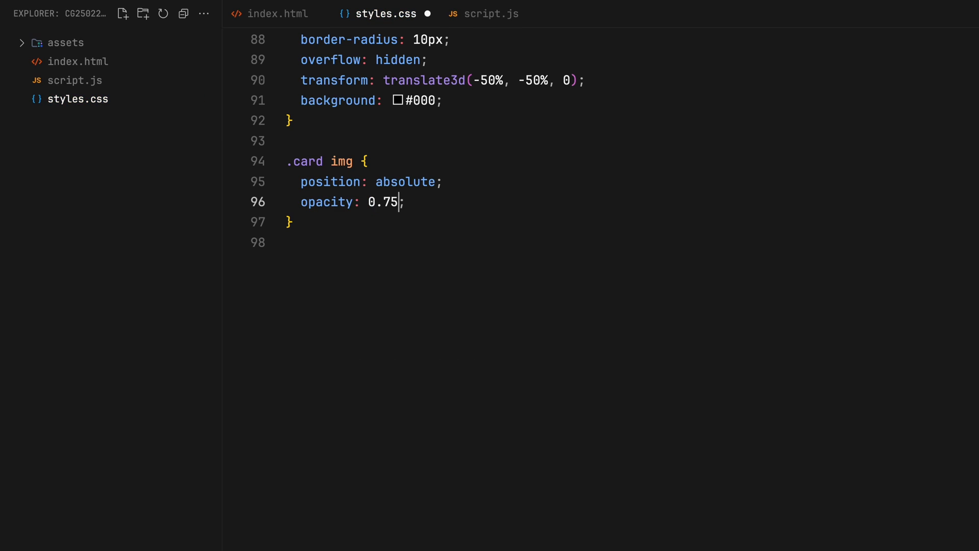
Step: Add a .card img rule with absolute position and 0.75 opacity
{"action": "type", "text": ".copy {"}
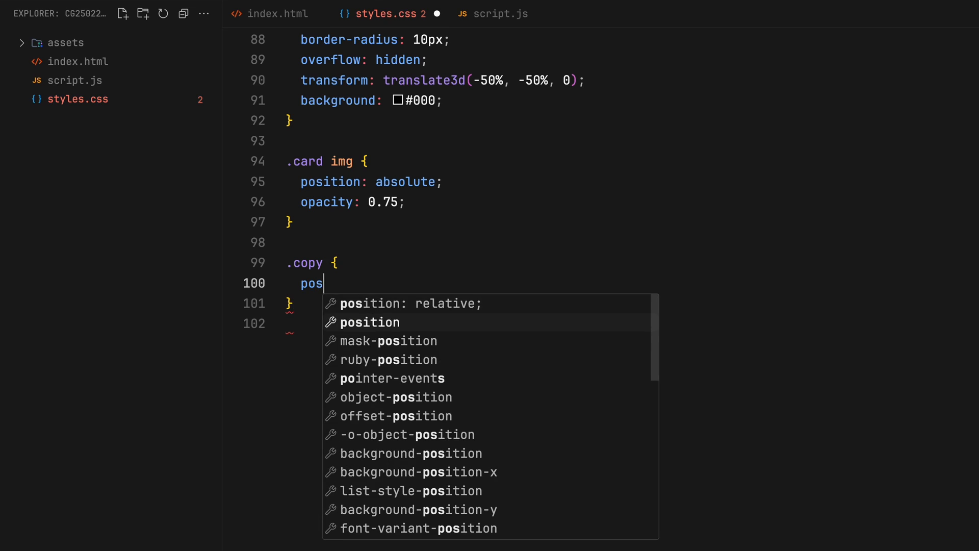
Step: Write .copy: absolute, top 40%, left 50%, translate(-50%, -50%), width 100%, rectangular polygon clip-path, and save
{"action": "type", "text": "position: absolute;"}
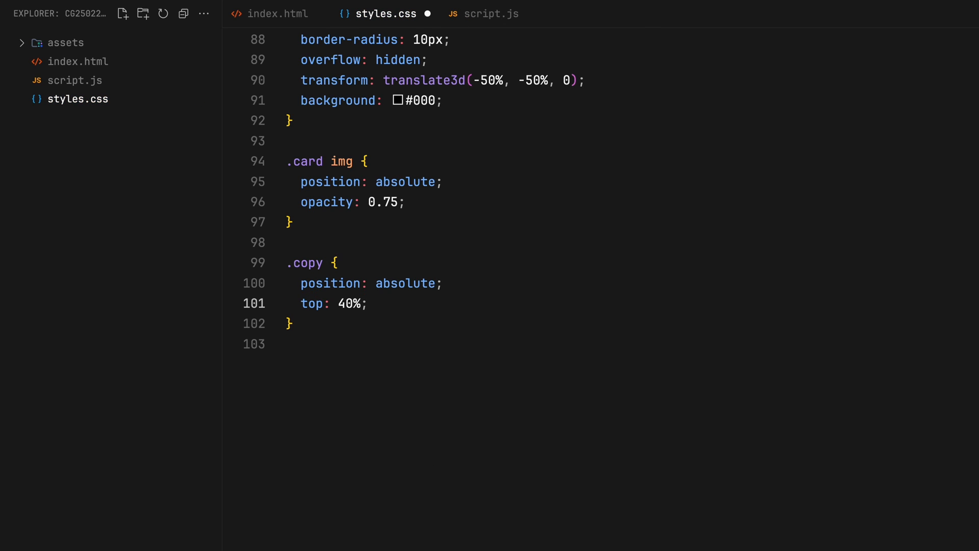
{"action": "type", "text": "tr"}
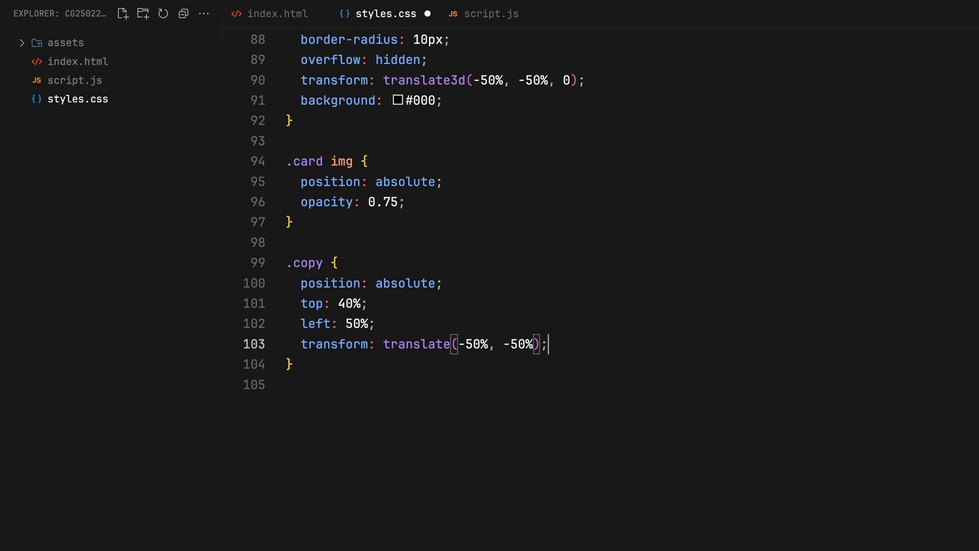
{"action": "type", "text": "width: 100%;"}
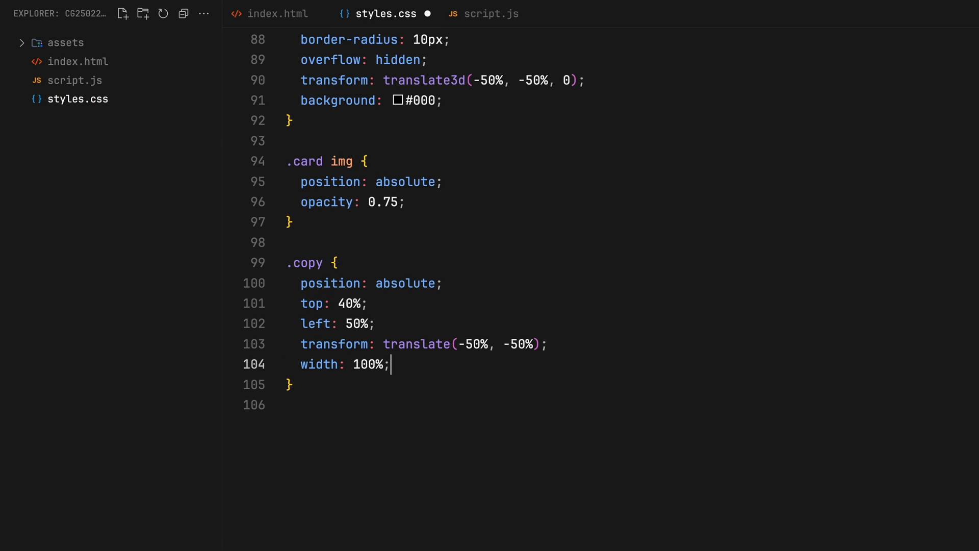
{"action": "type", "text": "clipp"}
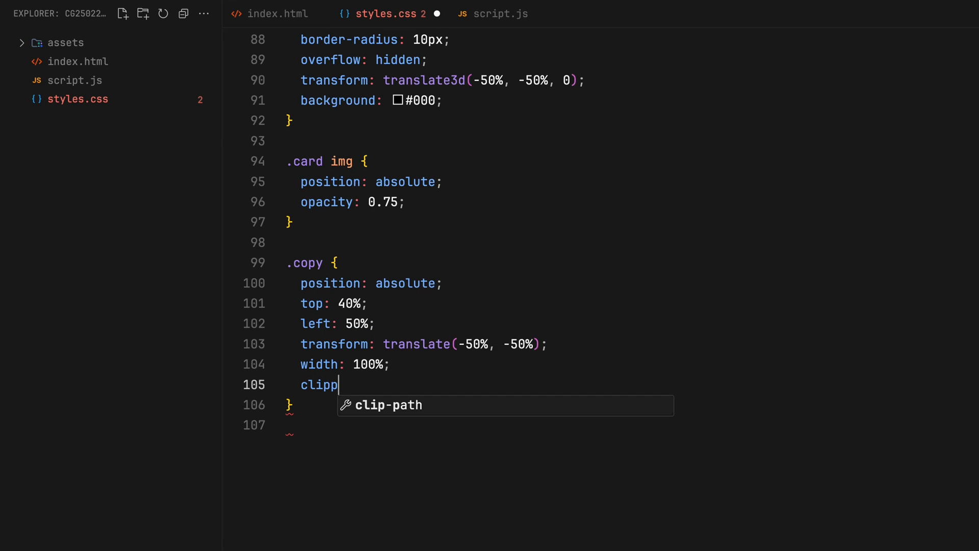
{"action": "type", "text": "-path: polygon(0 0, 100% 0, 100% 100%, 0% 100%);"}
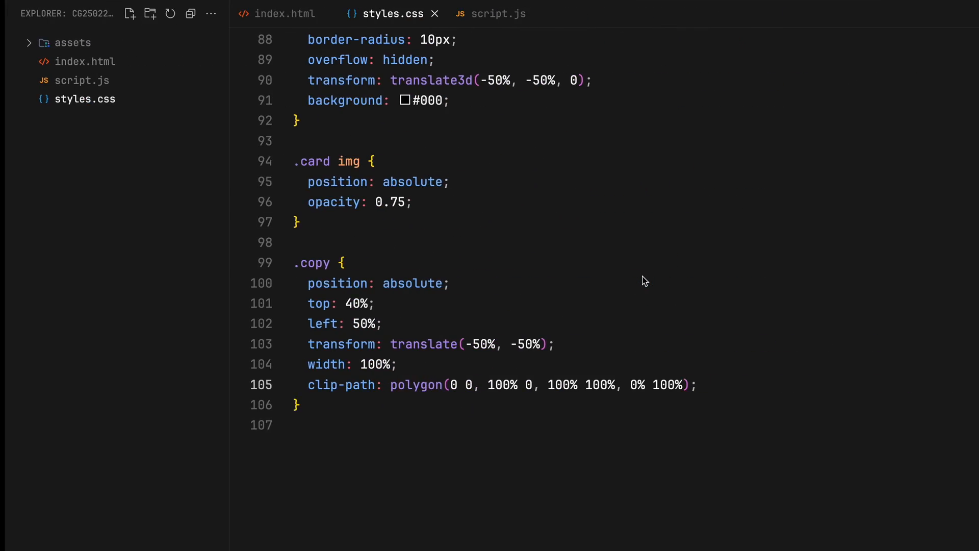
{"action": "type", "text": "h1 {"}
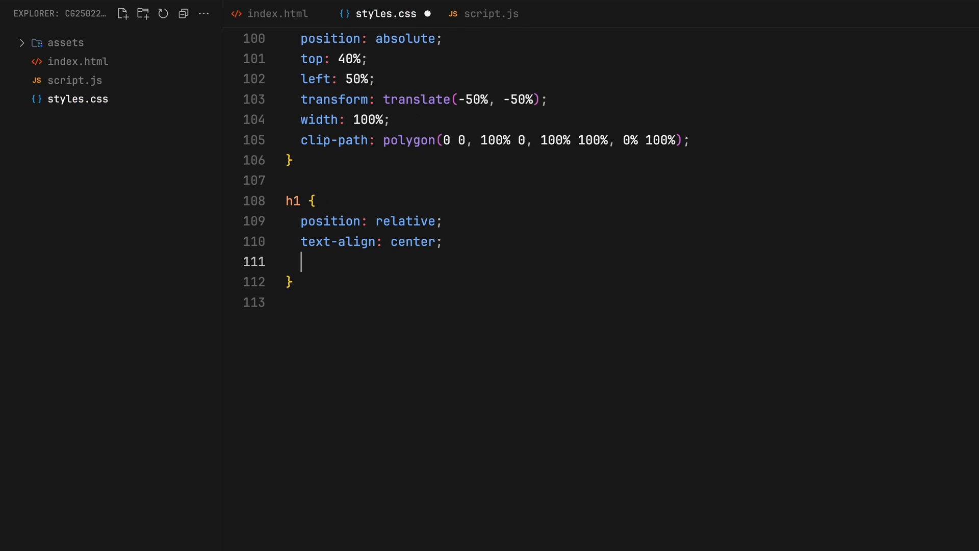
Step: Finish the h1 rule with font-family "PP Editorial Old" and begin an h1 span selector
{"action": "type", "text": "font-family: \"PP Editorial Old\";"}
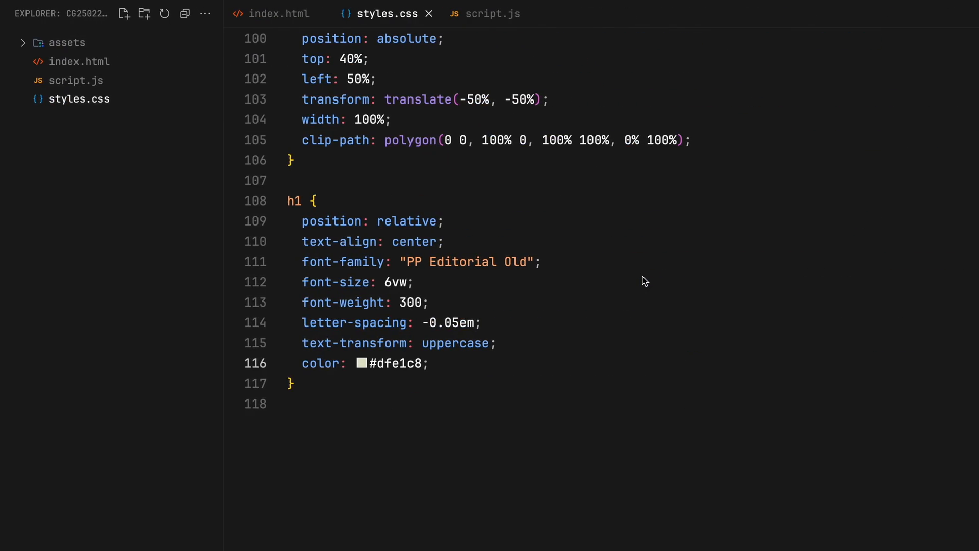
{"action": "type", "text": "h1 s"}
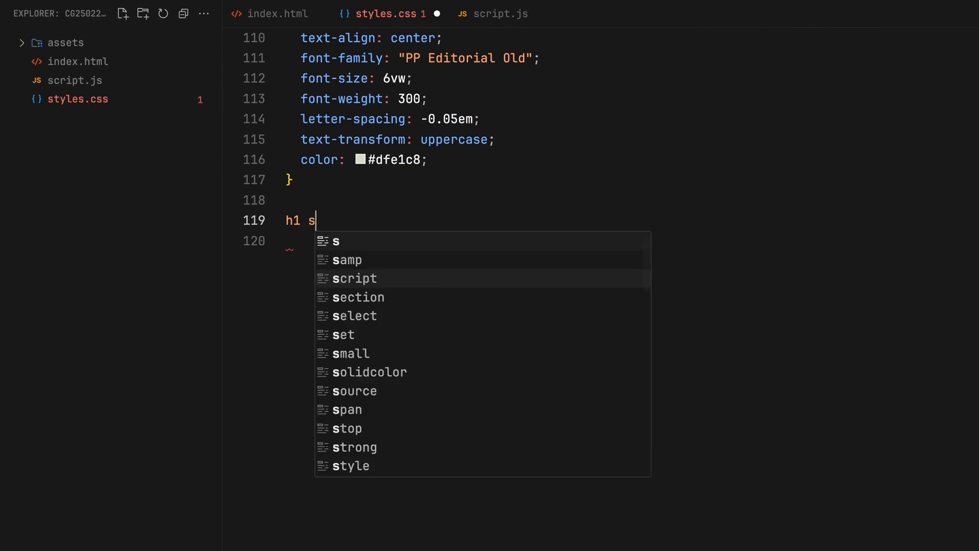
Step: Write the h1 span rule with position relative and display inline-block, then save
{"action": "type", "text": "pan {"}
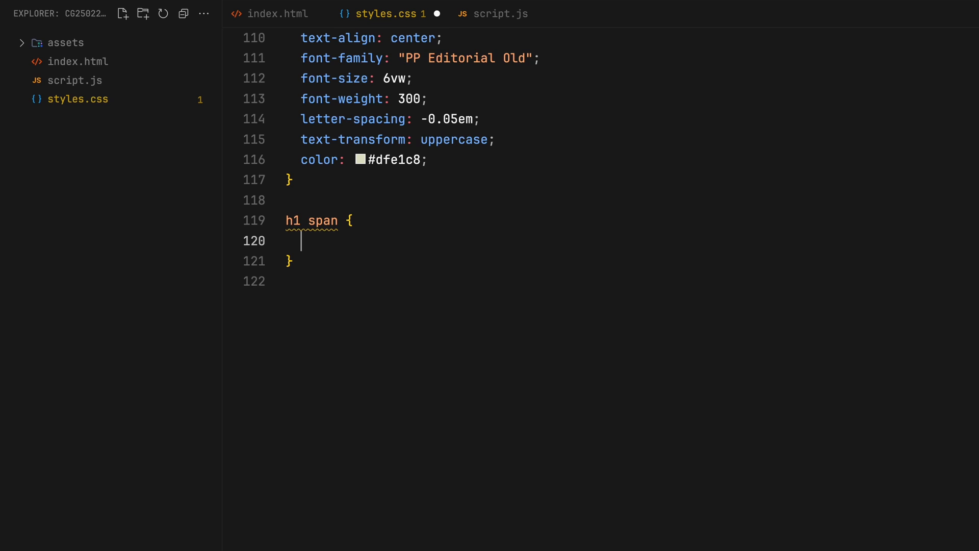
{"action": "type", "text": "position: relative;"}
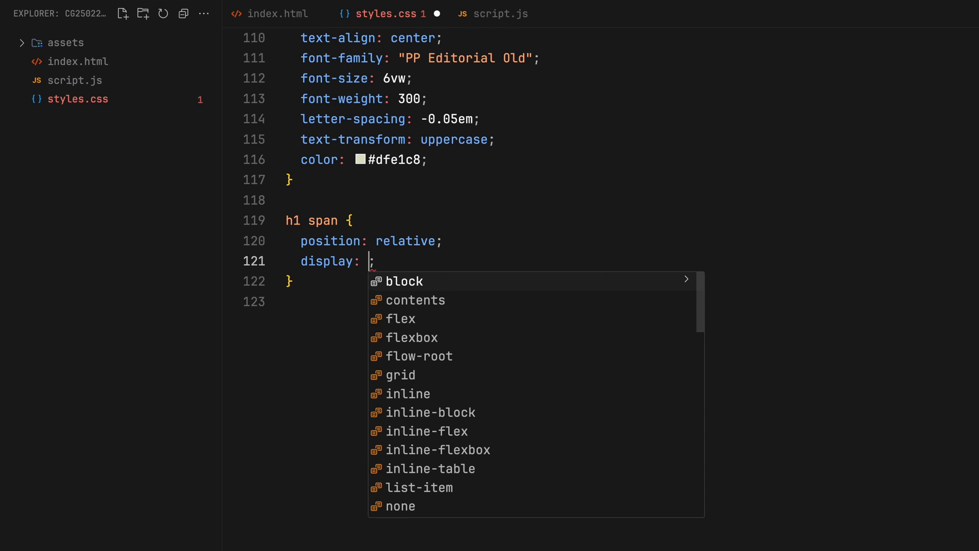
{"action": "type", "text": "inline-block"}
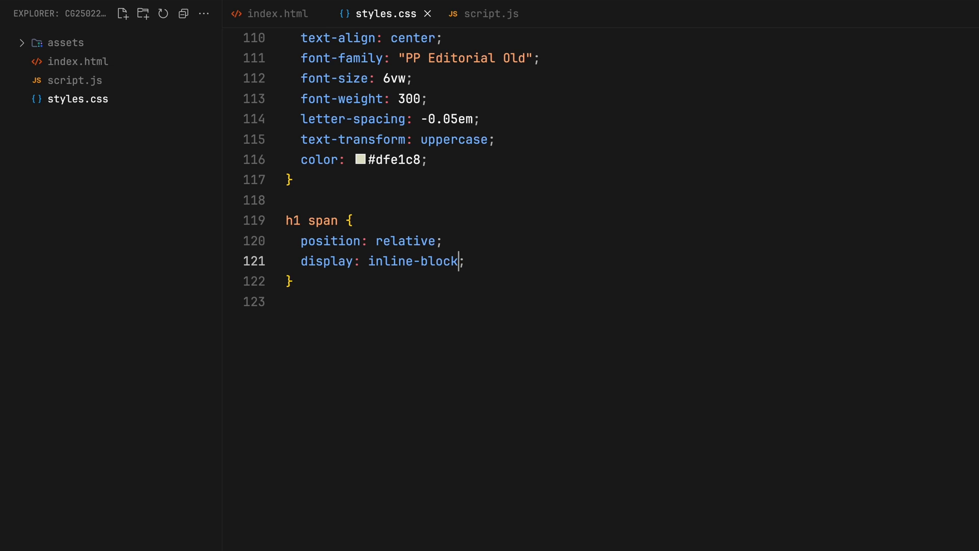
{"action": "type", "text": "@me"}
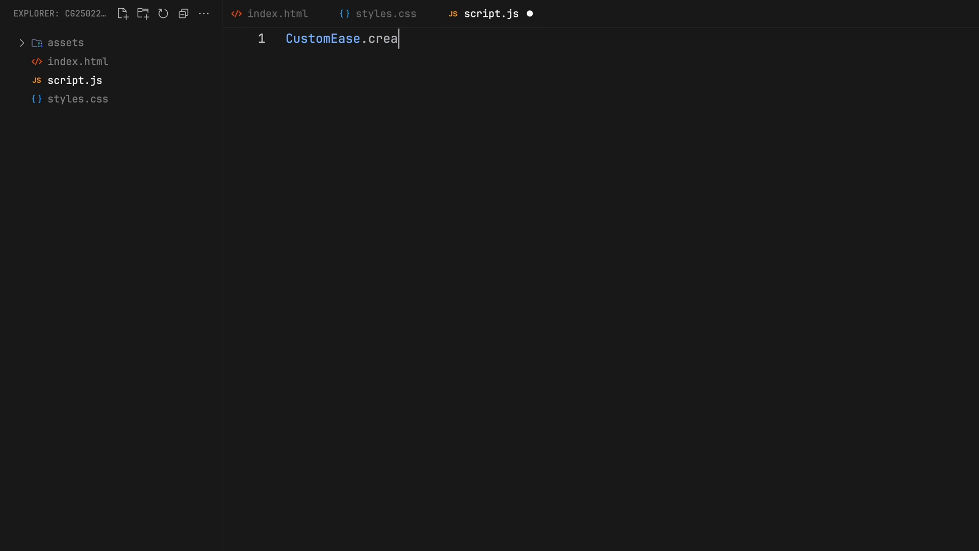
Step: Define CustomEase "cubic" as "0.83, 0, 0.17, 1" and set let isAnimating = false
{"action": "type", "text": "te(\"cubic\")"}
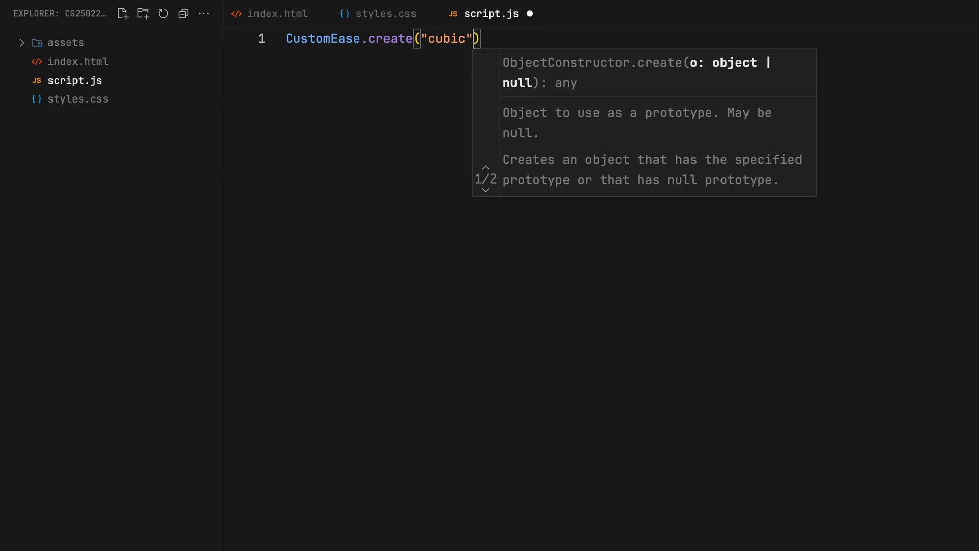
{"action": "type", "text": ", \"0.83, 0, 0.17, 1\""}
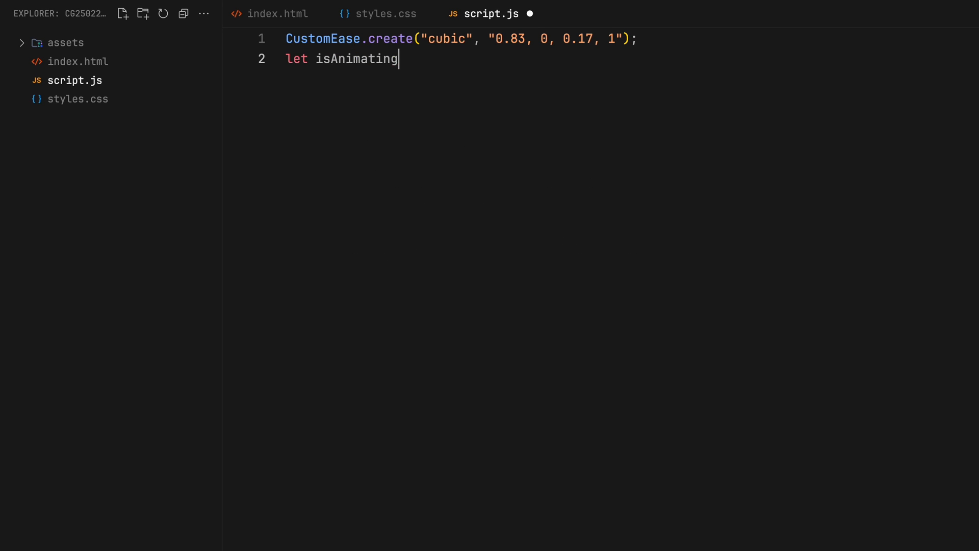
{"action": "type", "text": "= false;"}
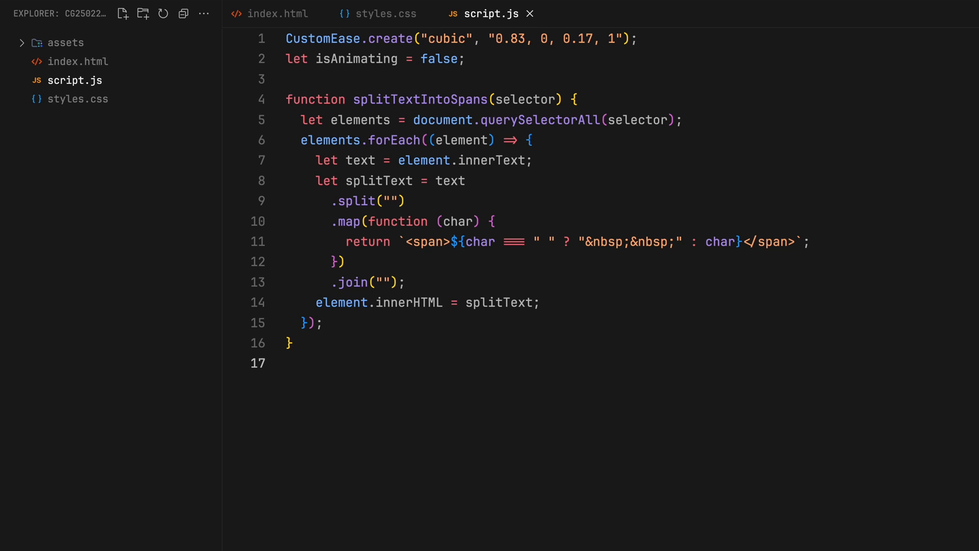
Step: Declare initializeCards() collecting all .card elements into an array with Array.from
{"action": "scroll", "scroll_direction": "down", "scroll_amount": 3}
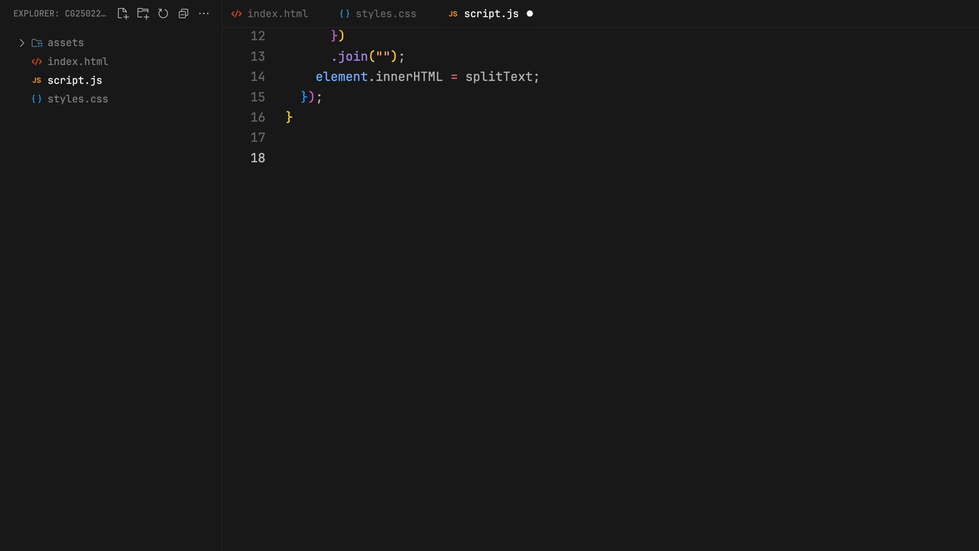
{"action": "type", "text": "function ini"}
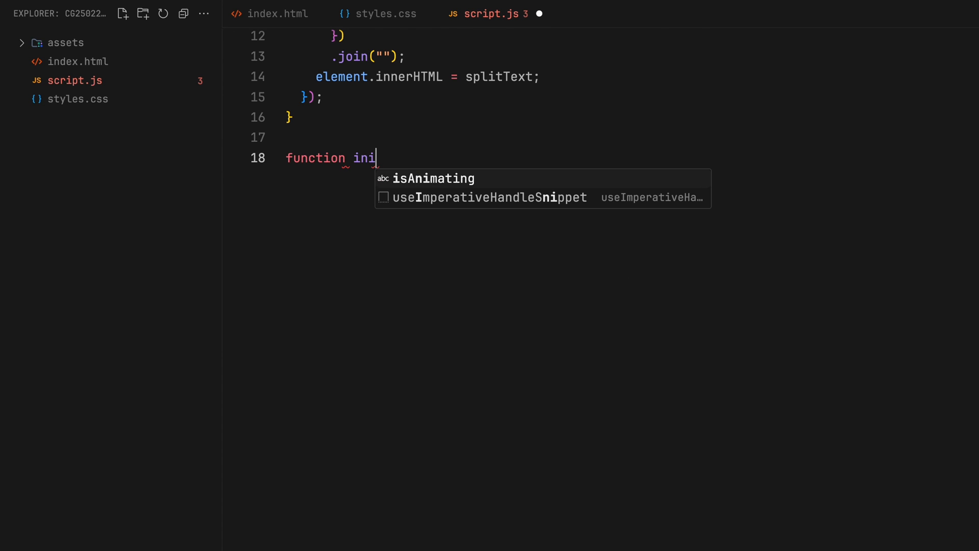
{"action": "type", "text": "tializeCards()"}
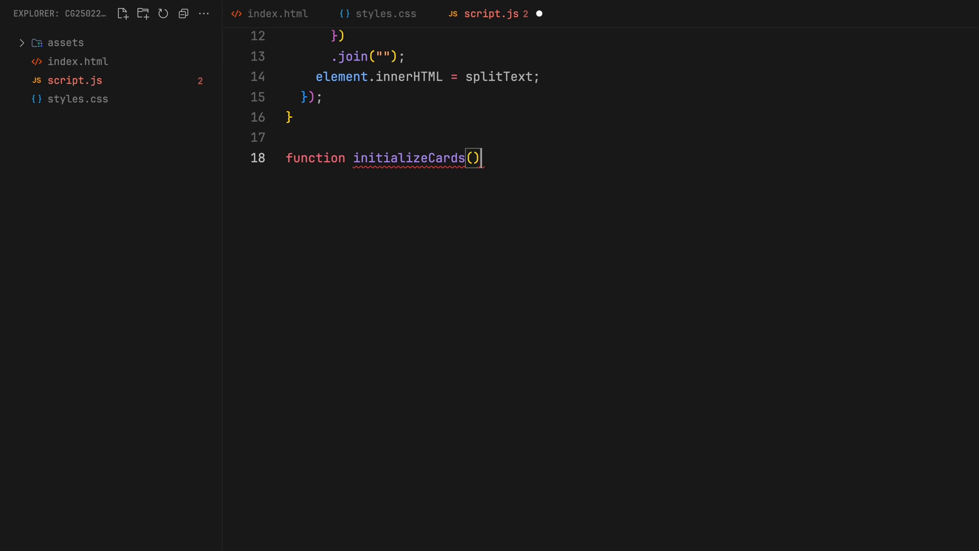
{"action": "type", "text": "{"}
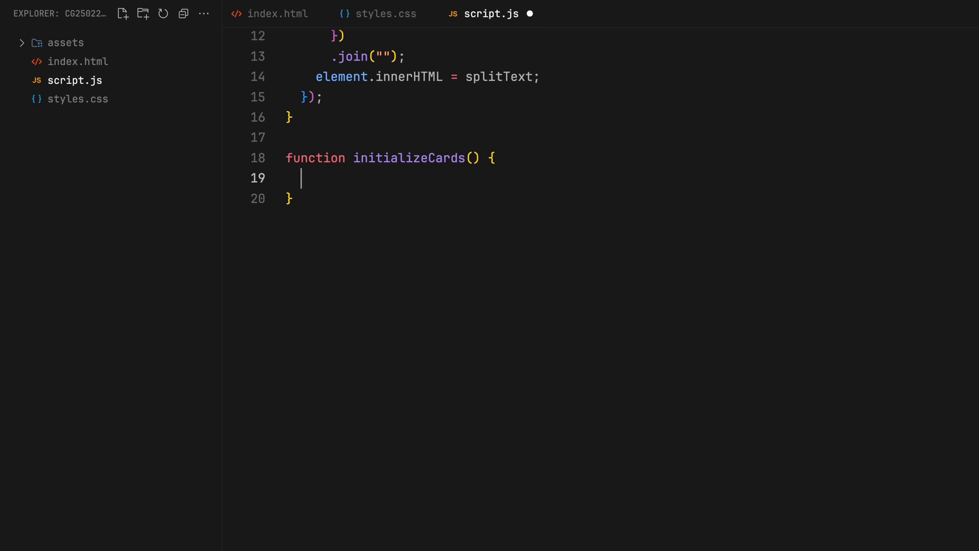
{"action": "type", "text": "let cards ="}
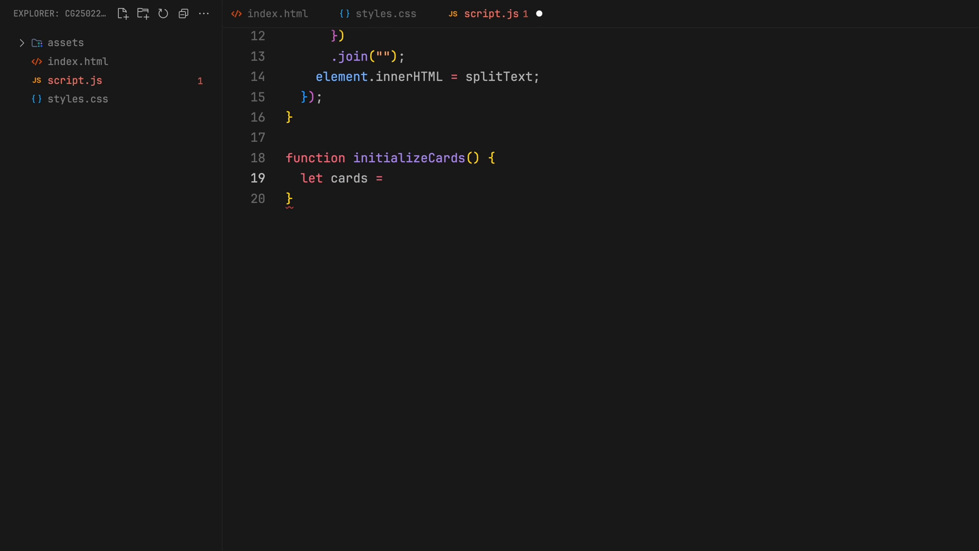
{"action": "type", "text": "Array.from(docu"}
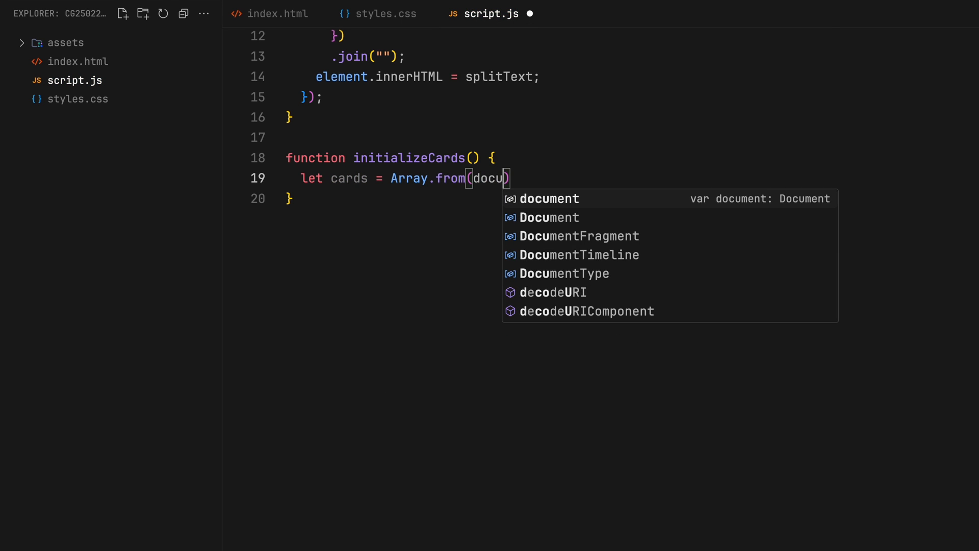
{"action": "type", "text": "document.querySelectorAll("}
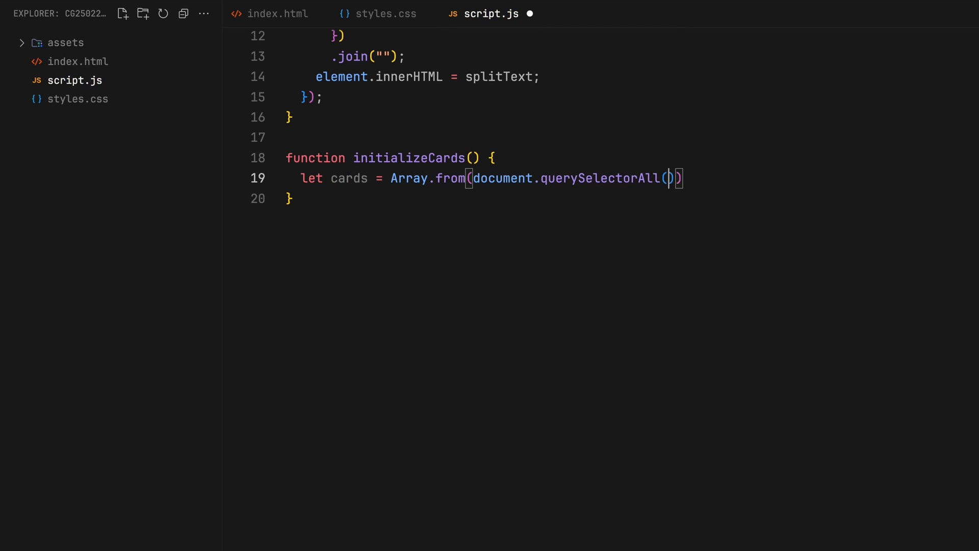
{"action": "type", "text": "\".card\""}
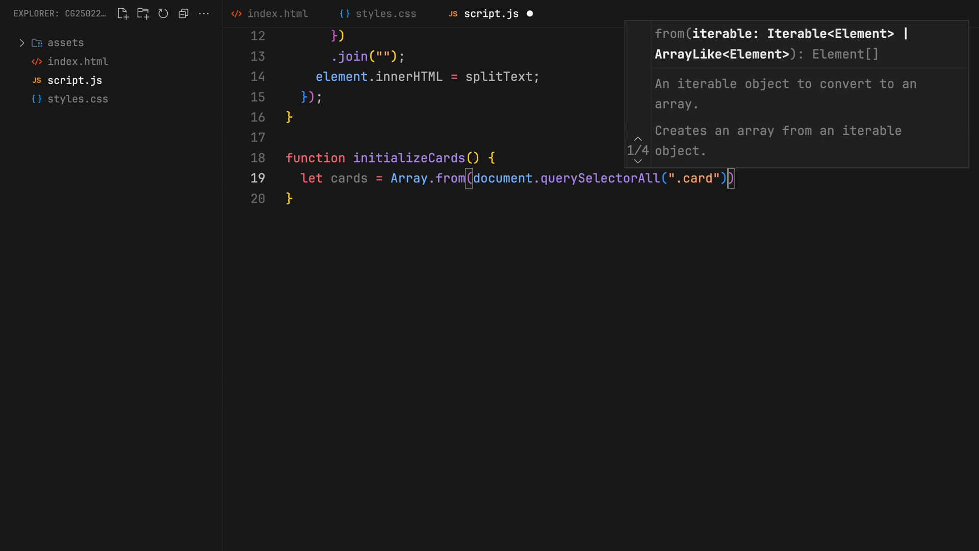
Step: Tween the cards with gsap.to: index-based y (-15 + 15*i) and z, duration 1, ease cubic, stagger -0.1
{"action": "type", "text": "gsap.to("}
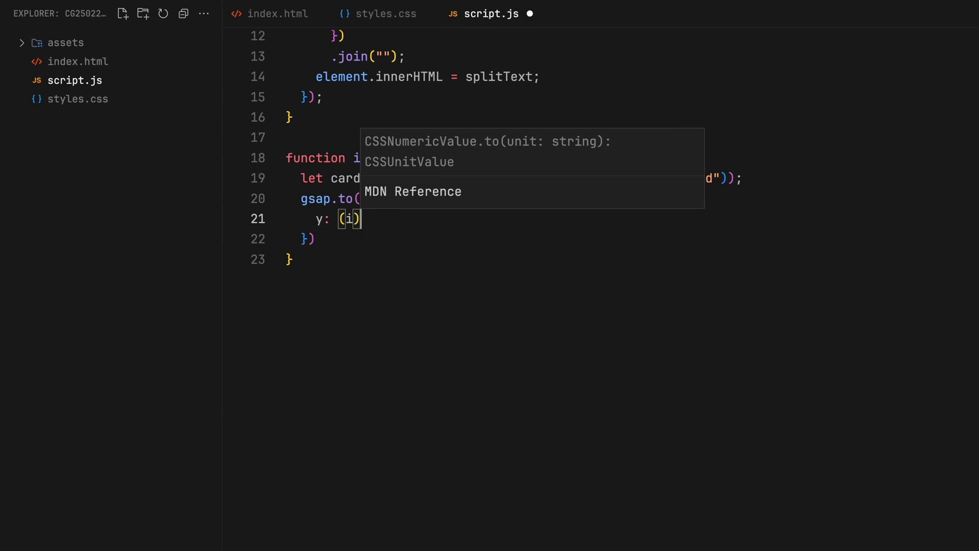
{"action": "type", "text": "=> -15 +"}
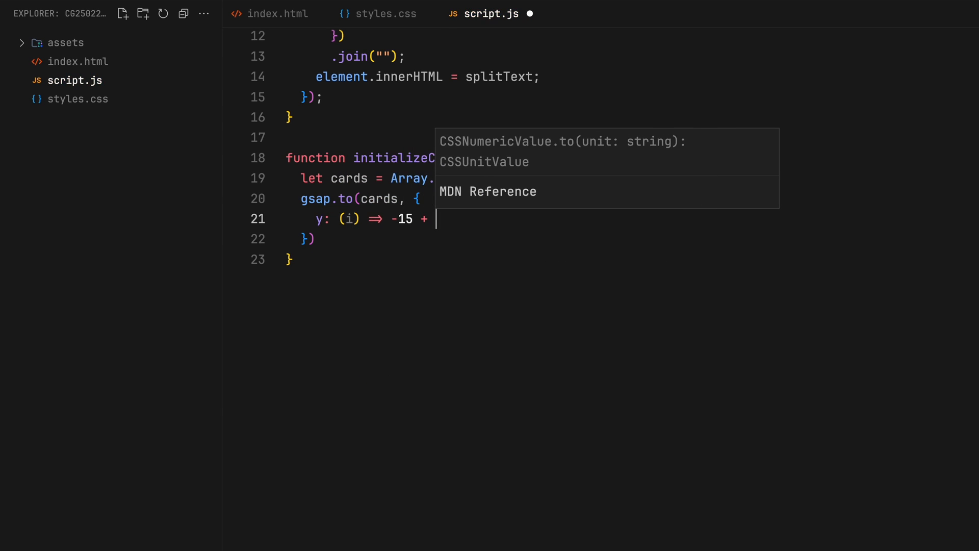
{"action": "type", "text": "15 * i + \""}
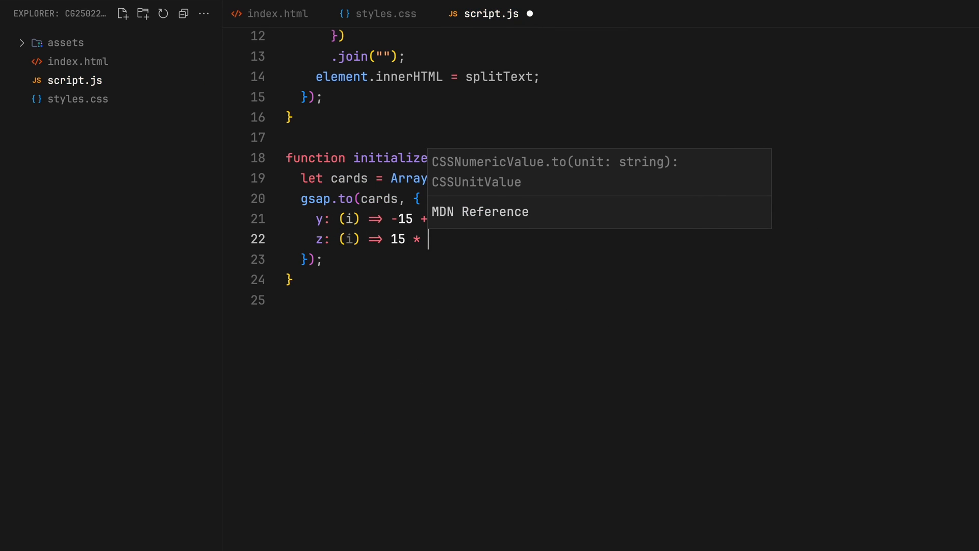
{"action": "type", "text": "duration"}
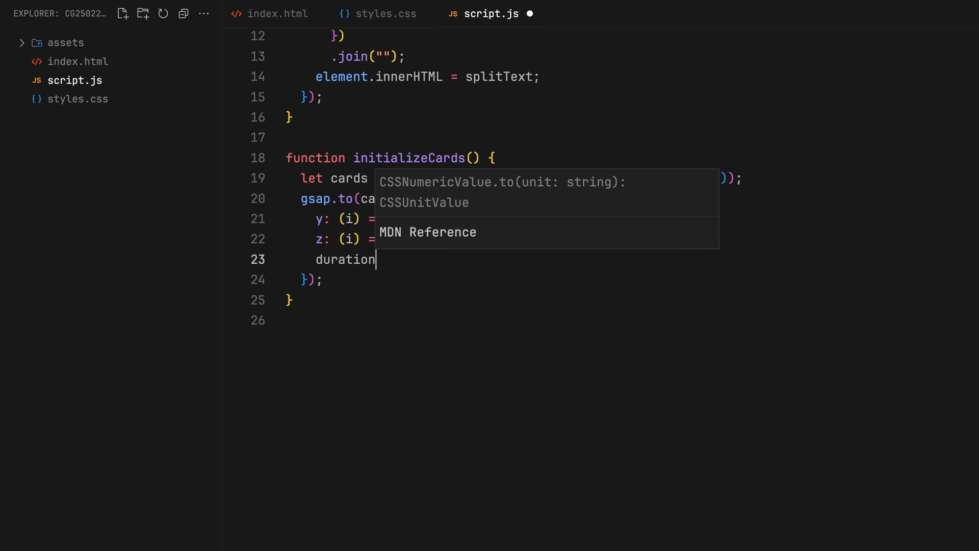
{"action": "type", "text": "ease: \"cu"}
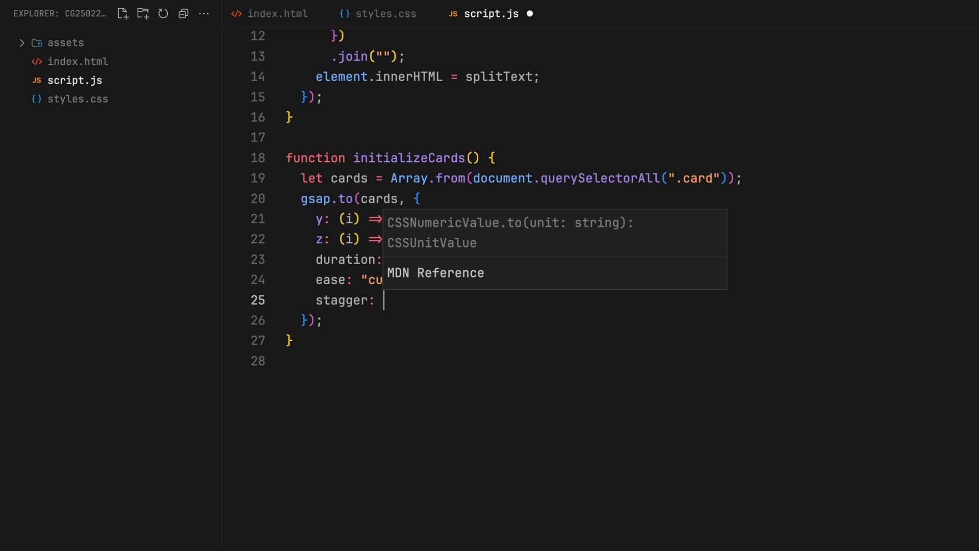
{"action": "type", "text": "-0.1,"}
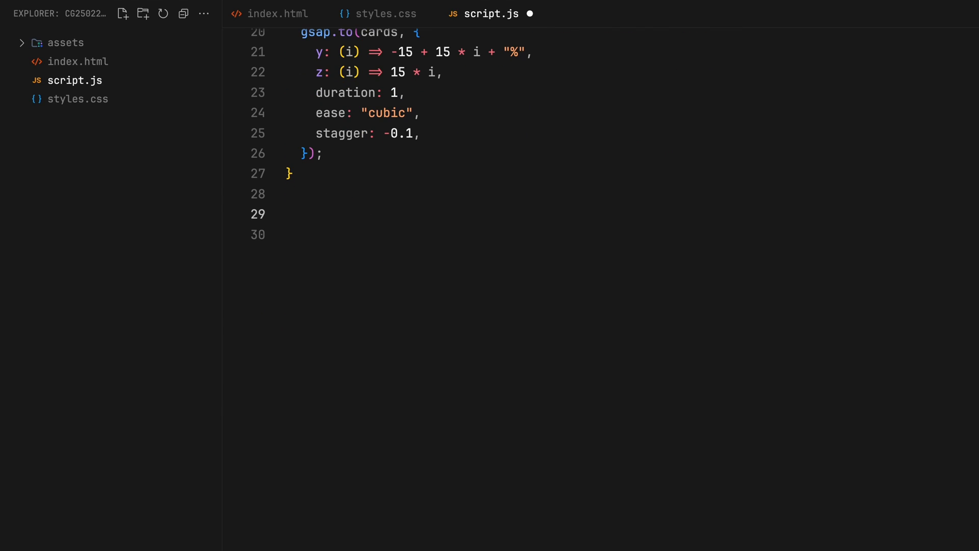
Step: Add a DOMContentLoaded listener calling splitTextIntoSpans(".copy h1") and initializeCards()
{"action": "type", "text": "document.addEventListener(\"DOMContentLoaded\", function () {"}
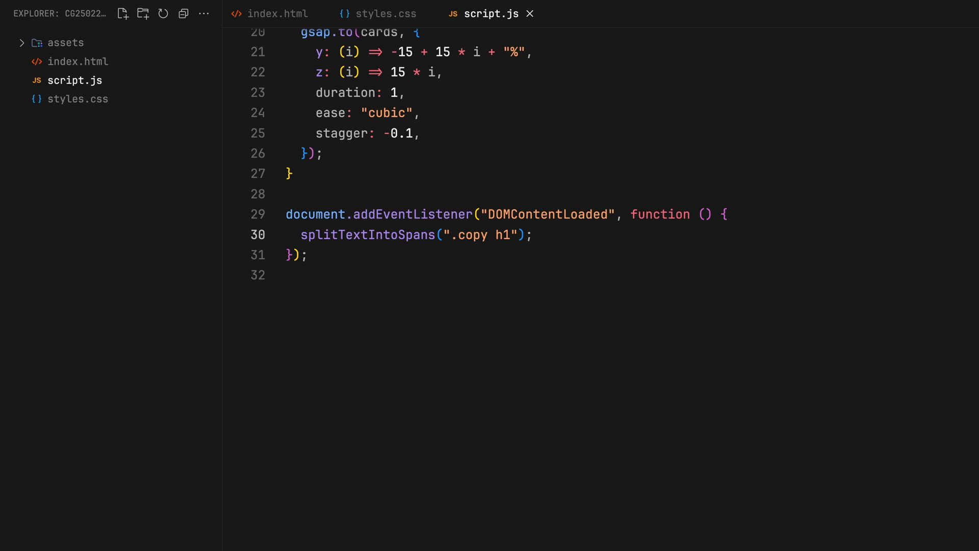
{"action": "type", "text": "initializeCards"}
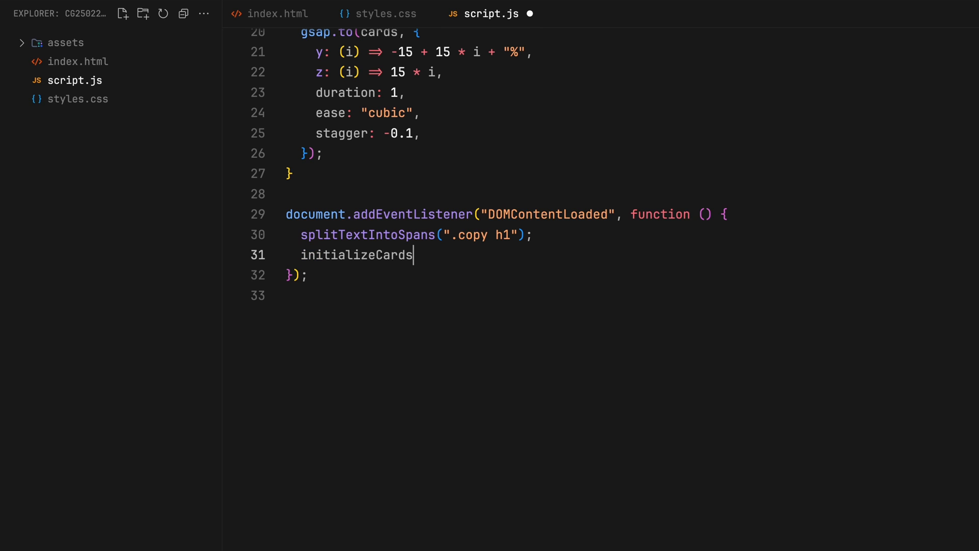
{"action": "type", "text": "();"}
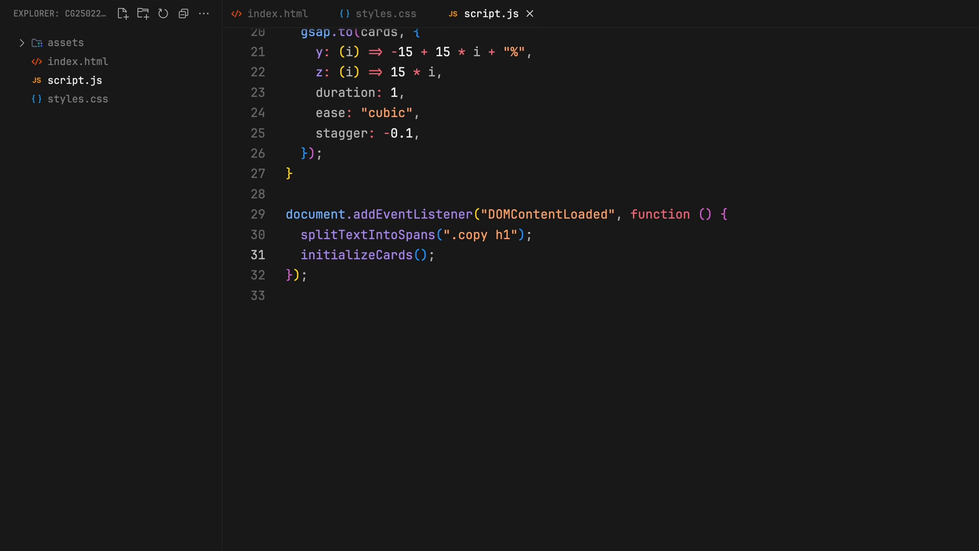
Step: Set h1 spans to y -200 and the .slider last card's h1 spans to y 0 with gsap.set
{"action": "type", "text": "gsa"}
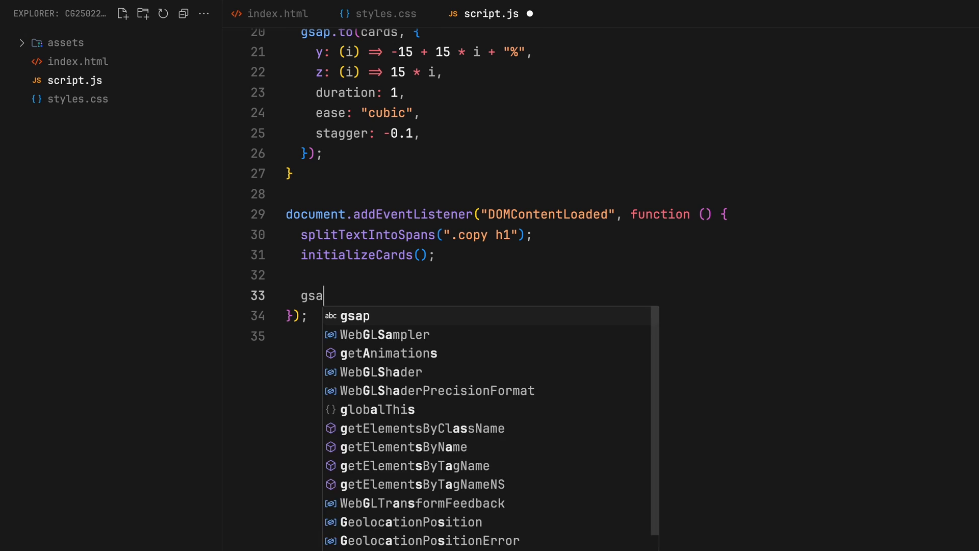
{"action": "type", "text": "p.set(\"h1 \")"}
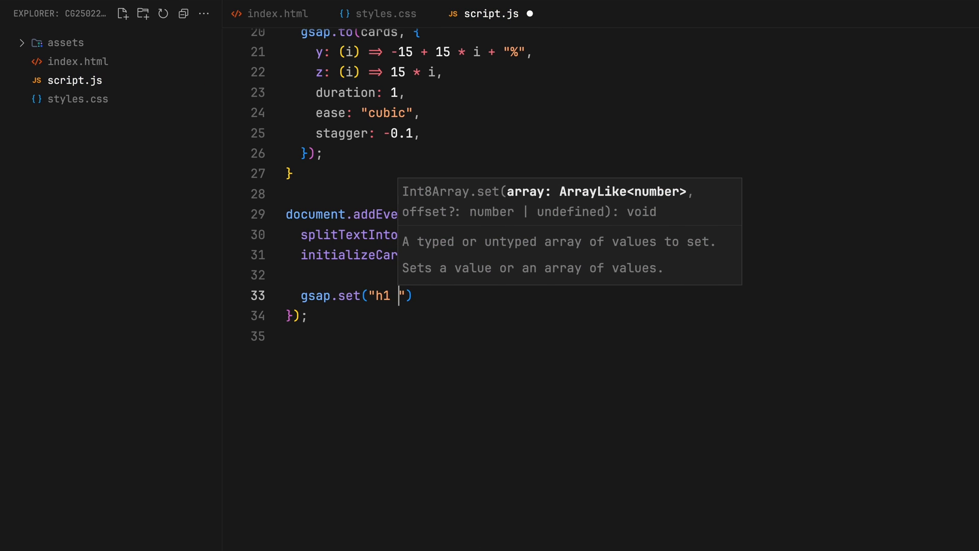
{"action": "type", "text": "span\", {"}
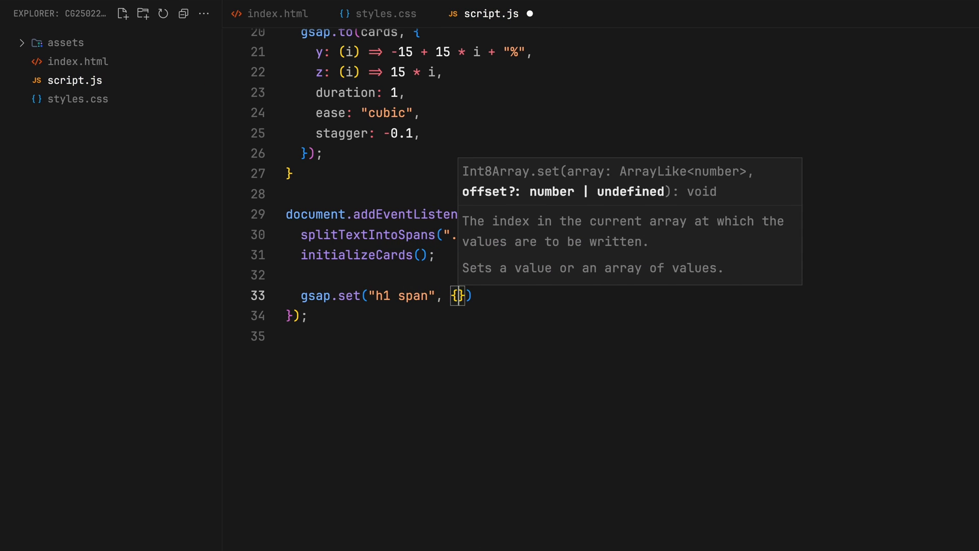
{"action": "type", "text": "y: -200"}
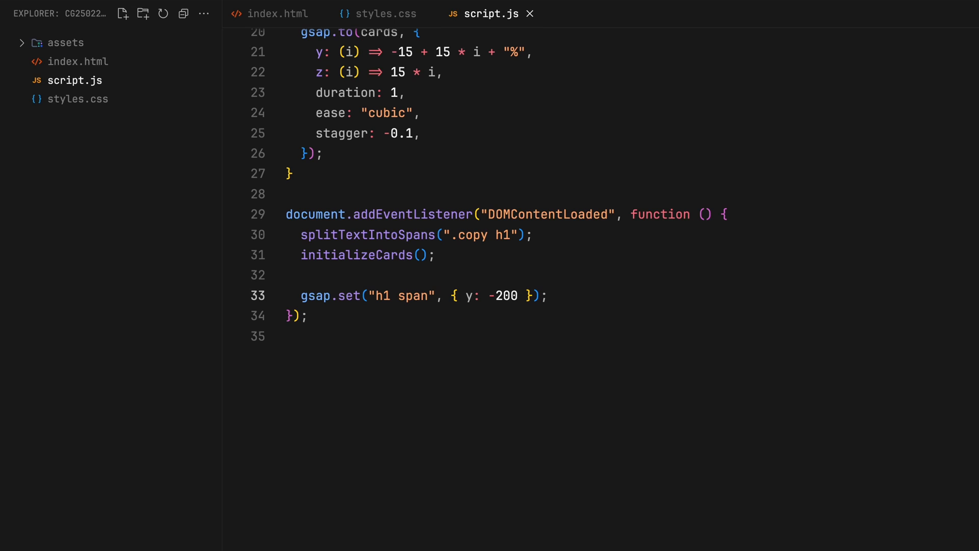
{"action": "type", "text": "gsap.set"}
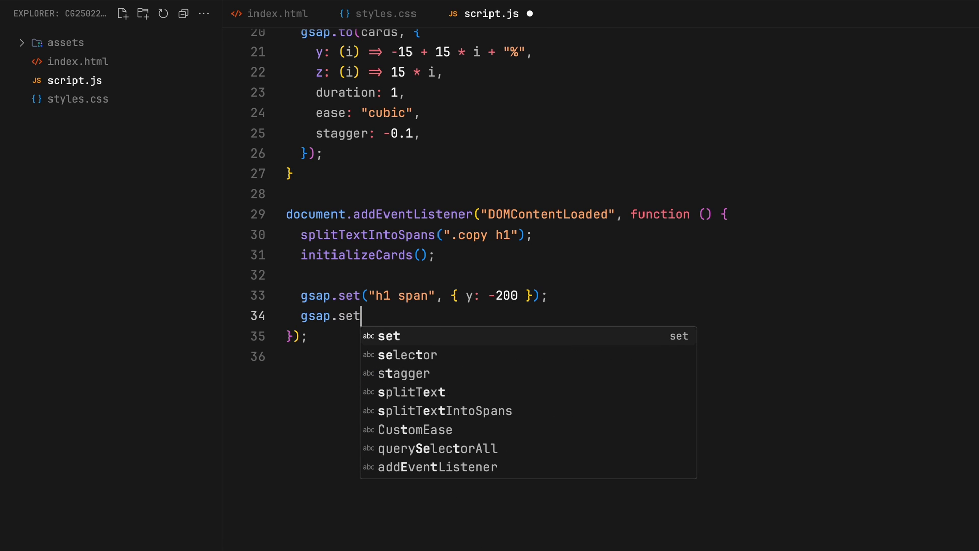
{"action": "type", "text": "(\"​.slider .card:last-child h1 span\","}
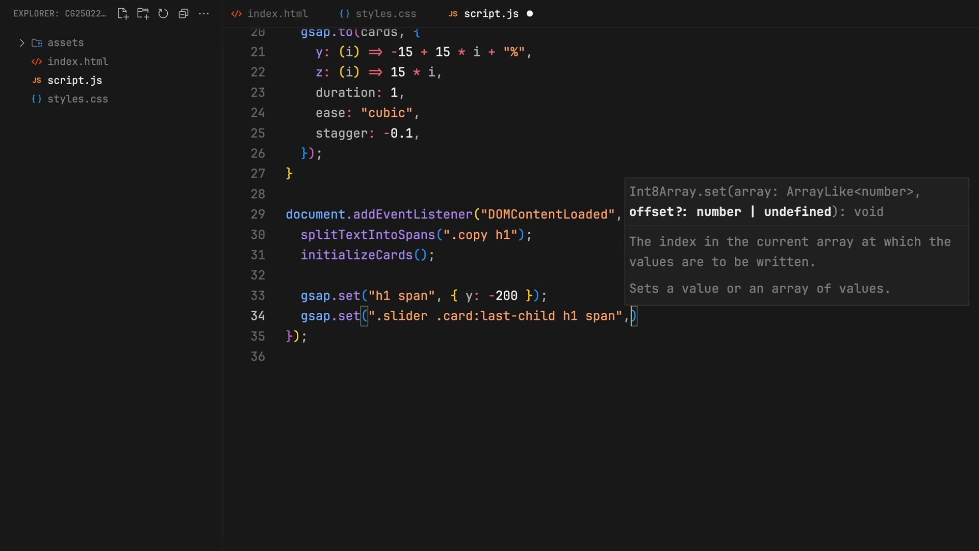
{"action": "type", "text": "{ y: 0 }"}
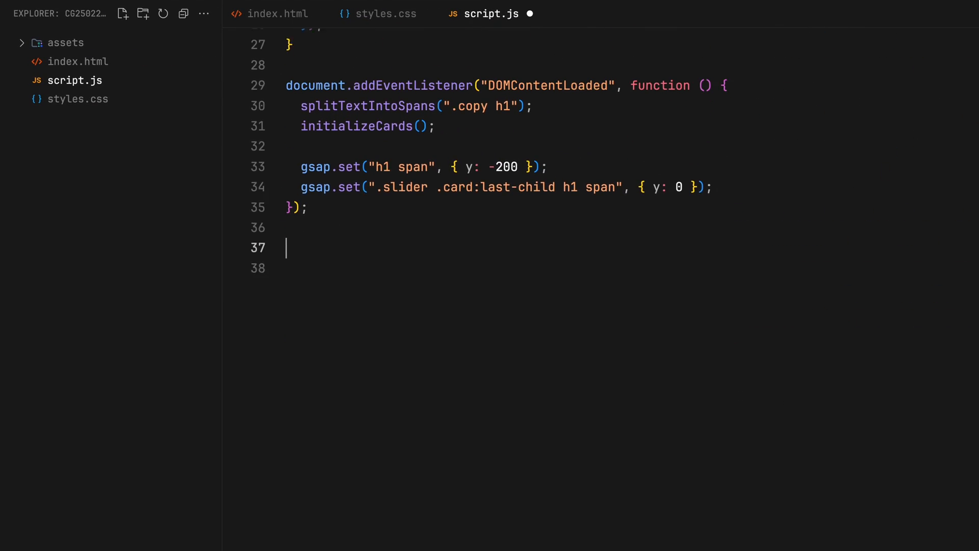
Step: Add a click listener that returns early while animating and sets isAnimating = true
{"action": "type", "text": "document.addEventListener("}
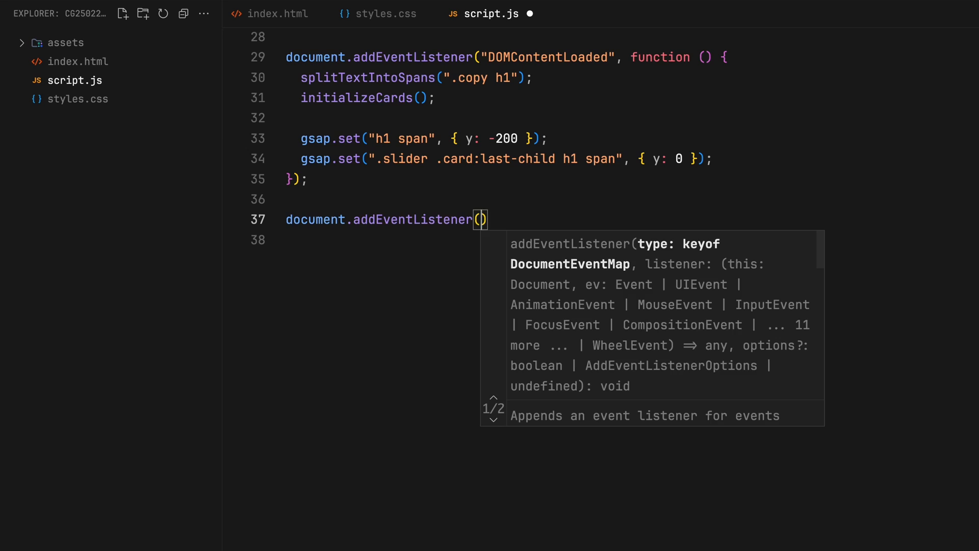
{"action": "type", "text": "\"click\", function()"}
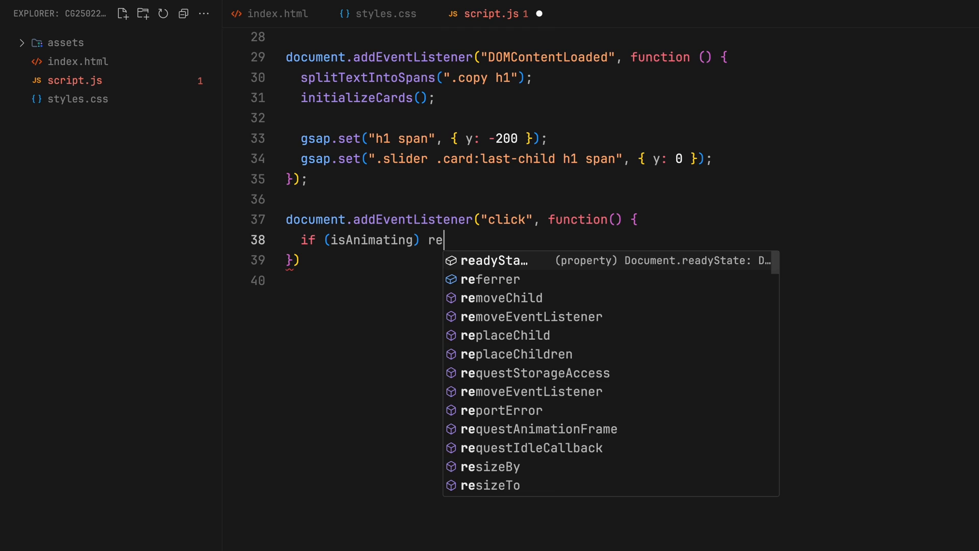
{"action": "type", "text": "turn;"}
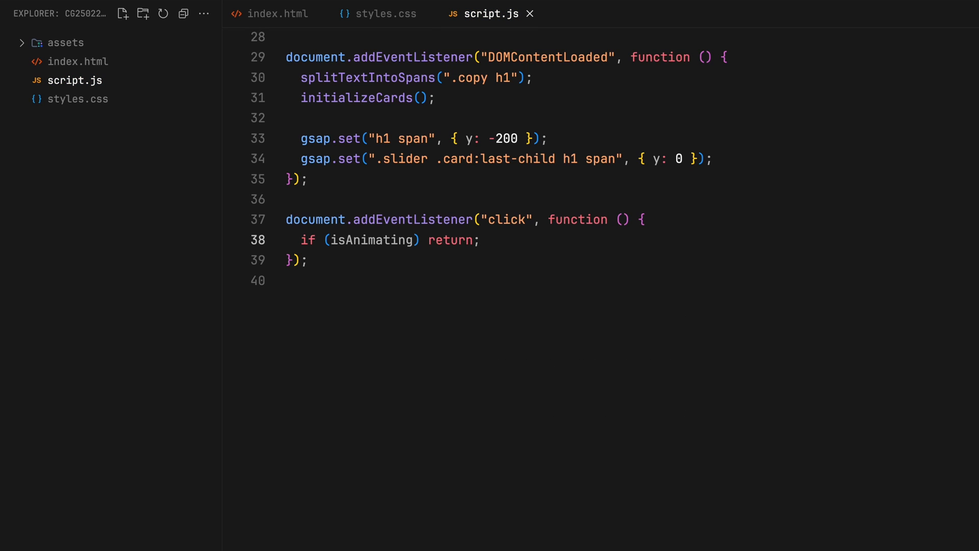
{"action": "key", "text": "enter"}
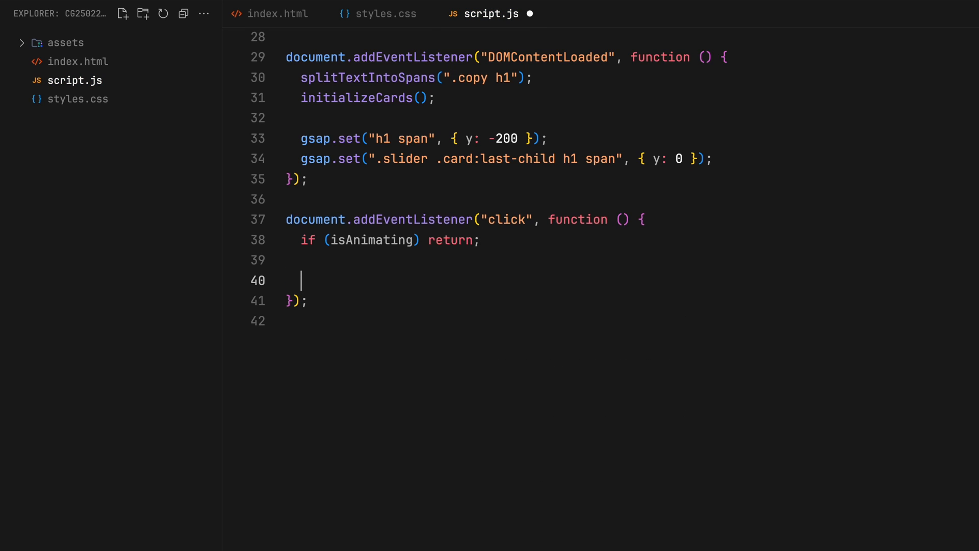
{"action": "type", "text": "isAnimating = t"}
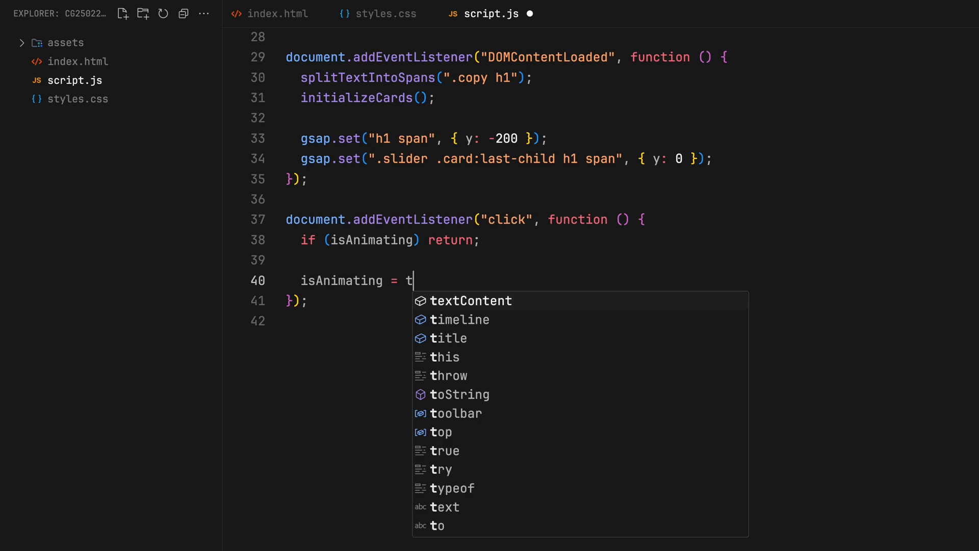
{"action": "type", "text": "rue;"}
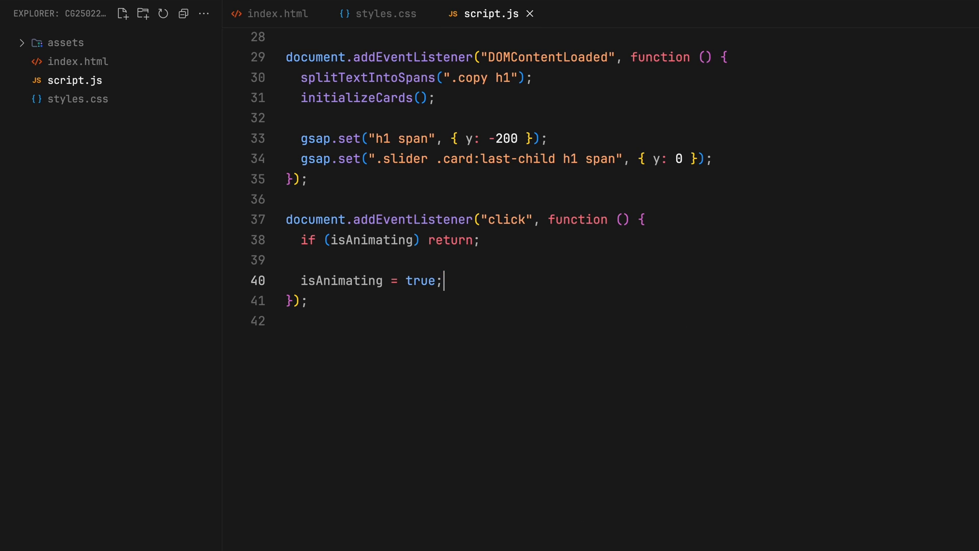
Step: Declare slider, the cards array from its .card elements, and lastCard via cards.pop()
{"action": "type", "text": "let slider = document.querySelector(\".slider\");"}
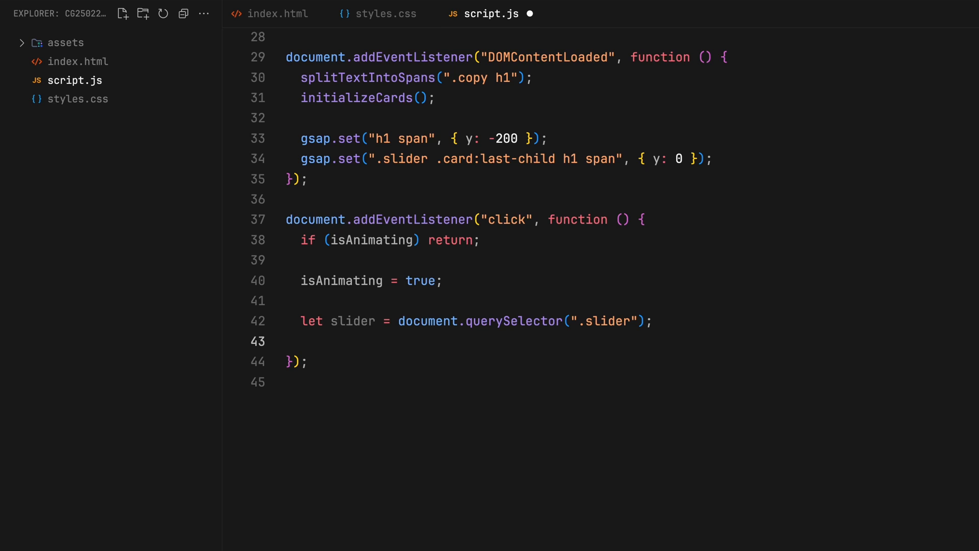
{"action": "type", "text": "let cards = Array.from(s"}
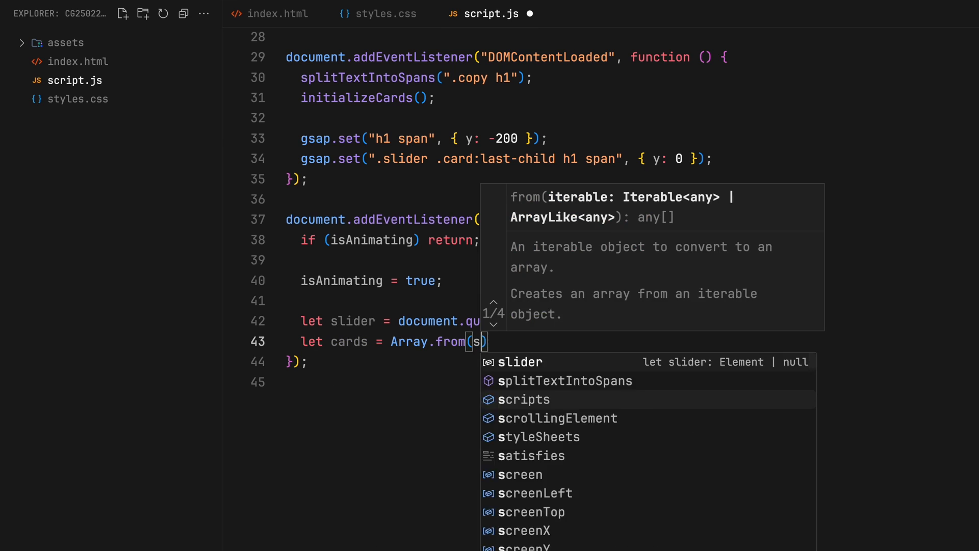
{"action": "type", "text": "slider.querySelectorAll(\".card\""}
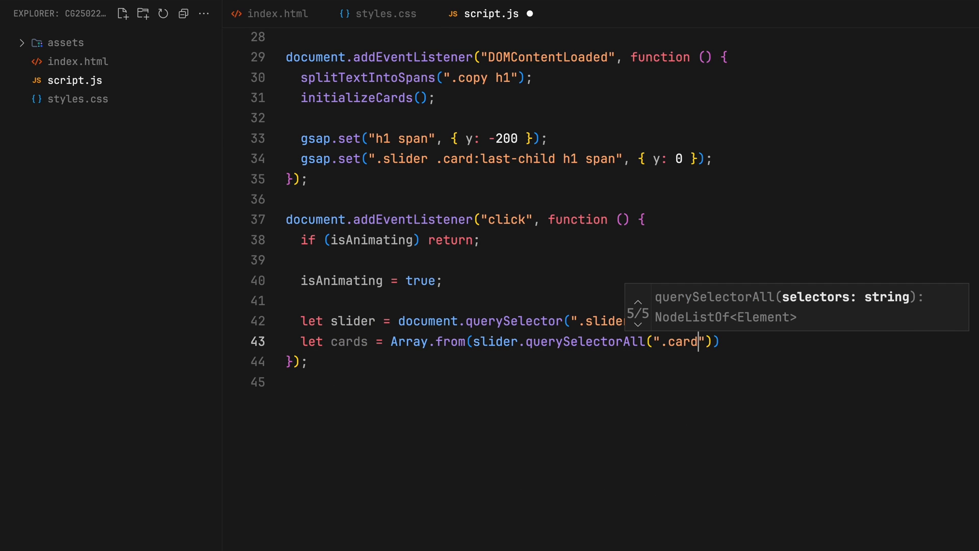
{"action": "type", "text": "let lastCard = cards"}
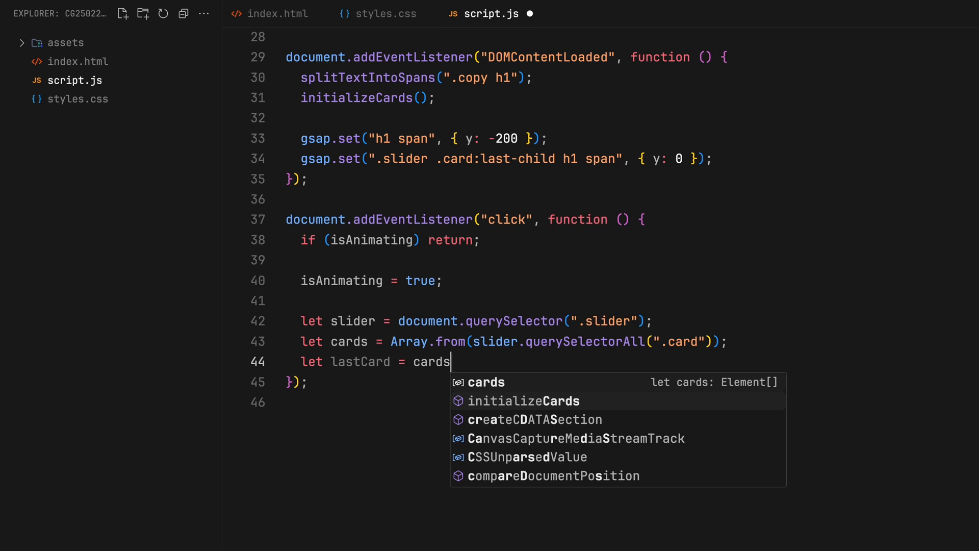
{"action": "type", "text": ".pop();"}
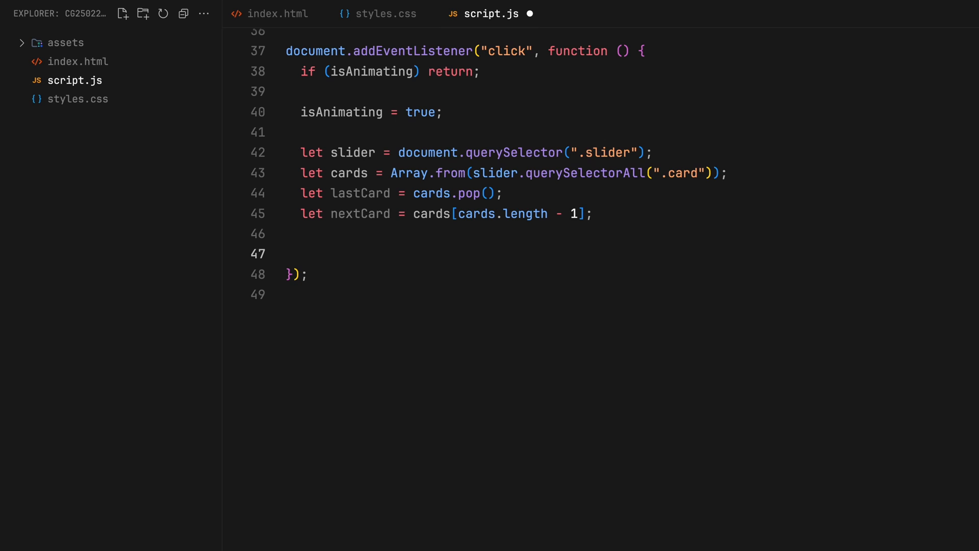
Step: Tween lastCard's h1 spans and lastCard over 0.75s cubic, with onComplete calling slider.prepend(lastCard) and initializeCards()
{"action": "type", "text": "gsap.to(lastCard.querySelectorAll()"}
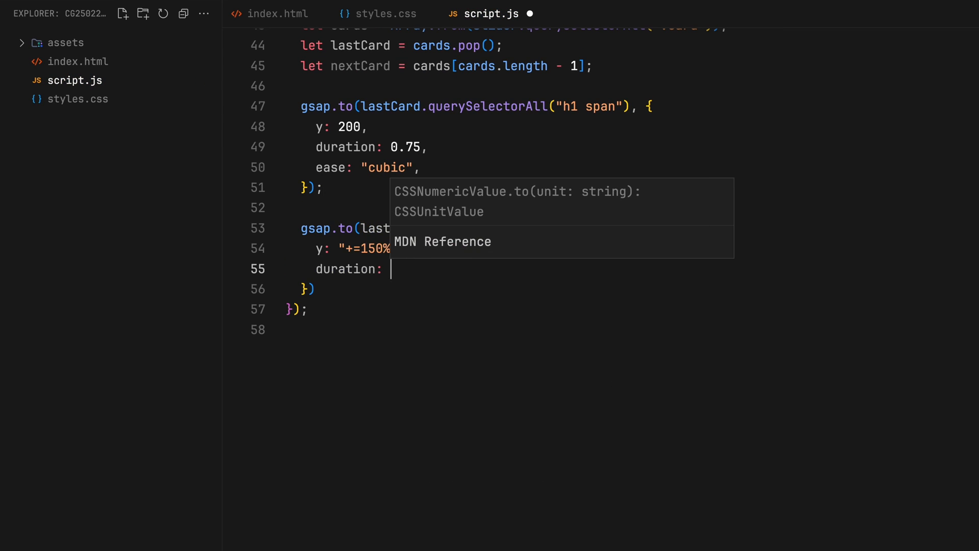
{"action": "type", "text": "0.75,"}
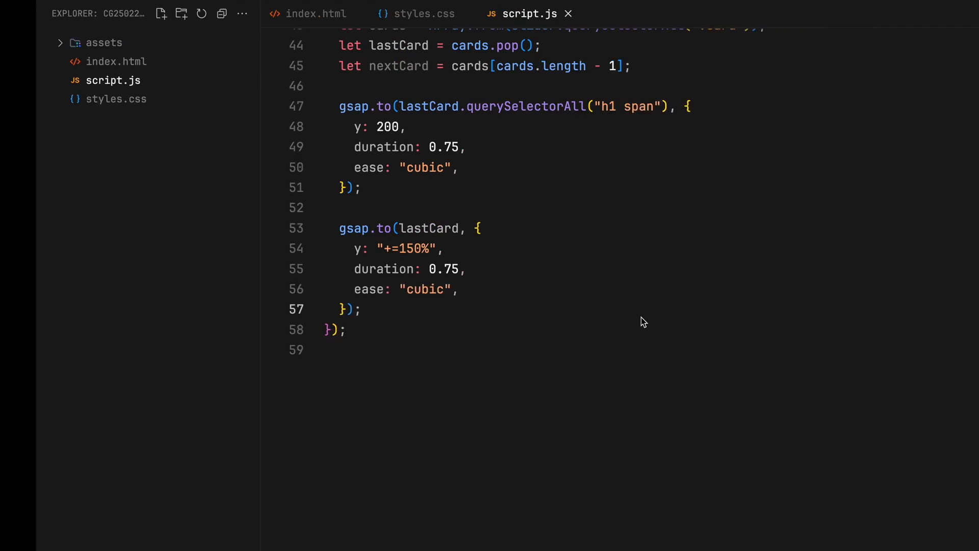
{"action": "type", "text": "onComp"}
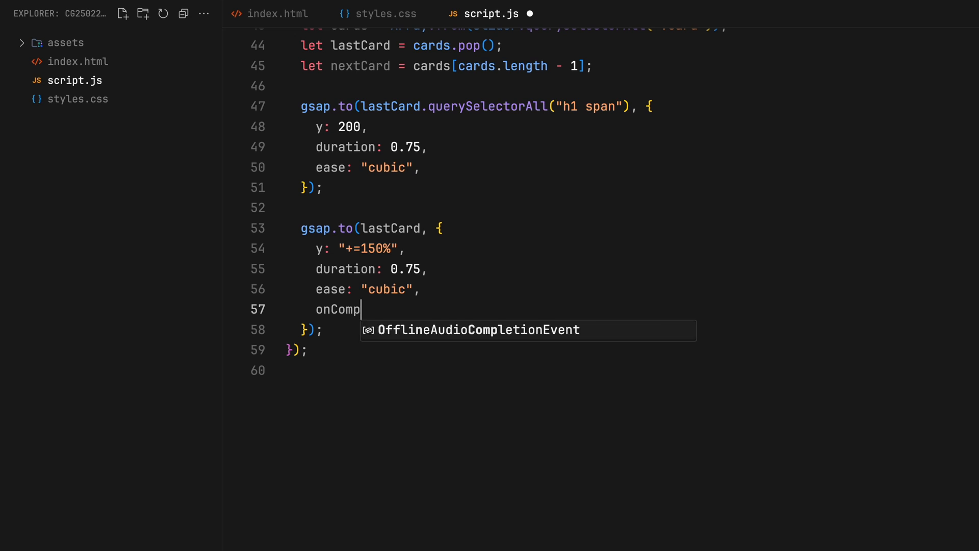
{"action": "type", "text": "lete: () => {"}
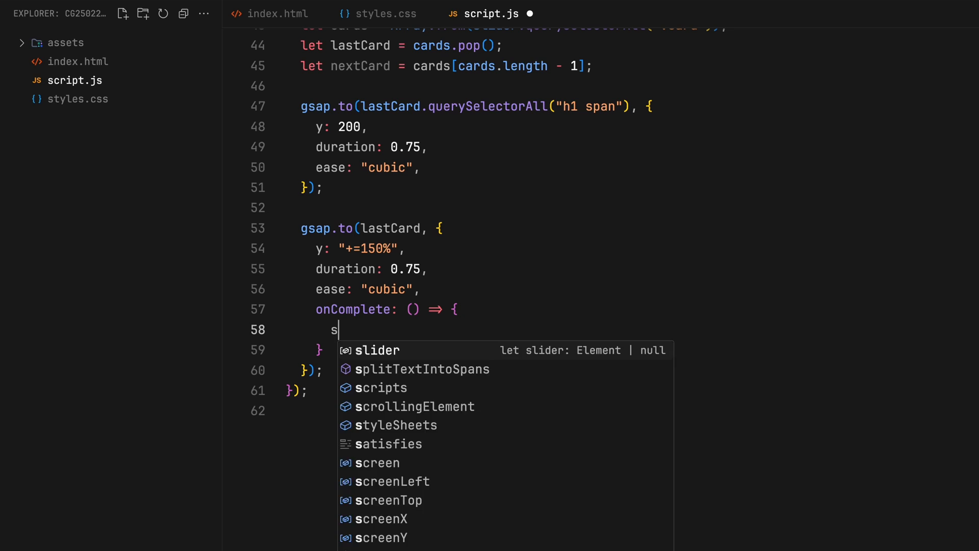
{"action": "type", "text": "lider.prepend(lastCard);"}
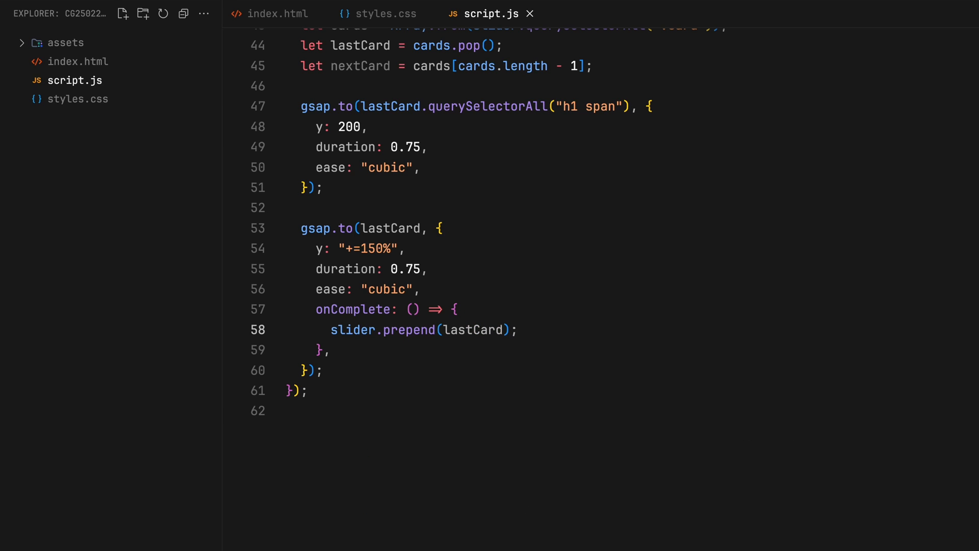
{"action": "type", "text": "initializeCards();"}
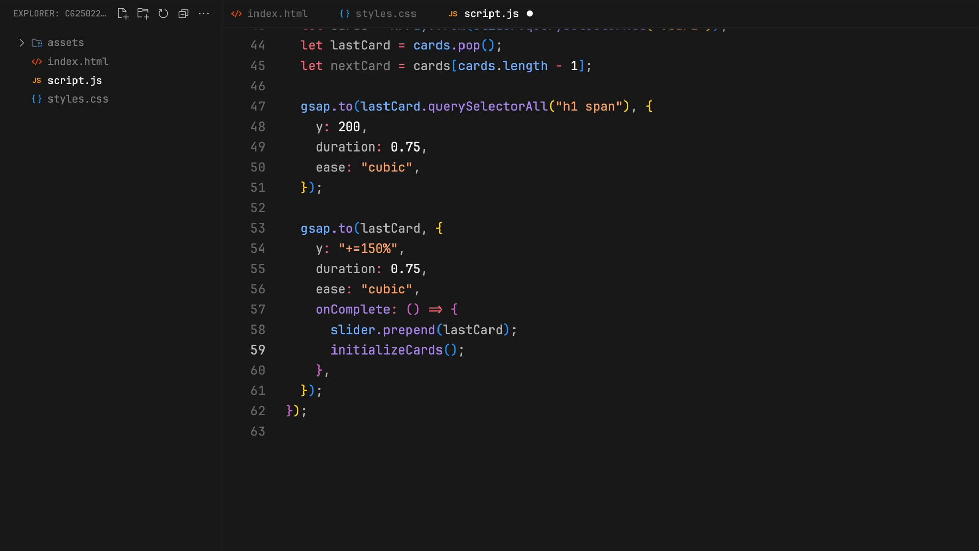
Step: Inside onComplete, reset lastCard's h1 spans to y -200 with gsap.set
{"action": "type", "text": "gsap.set("}
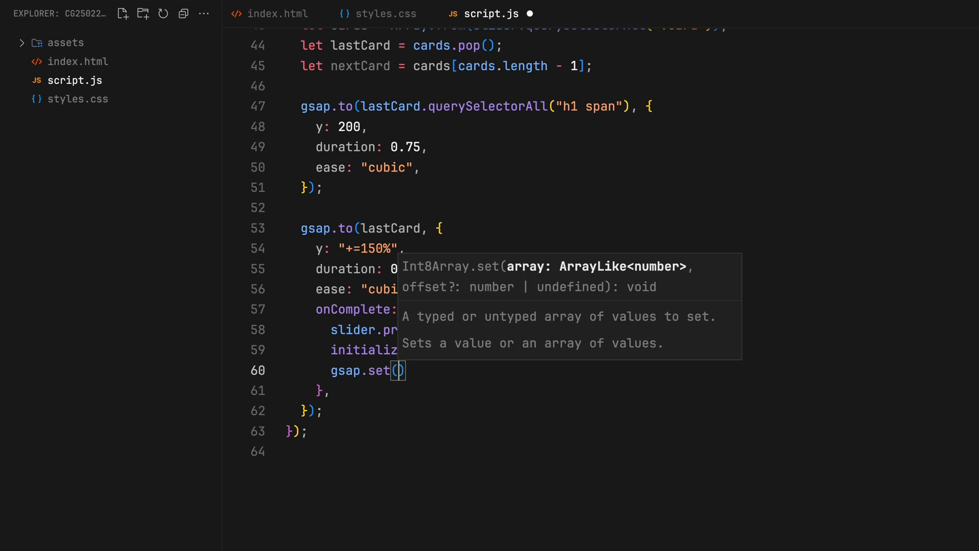
{"action": "type", "text": "lastCard.querySelectorAll(\"h1\""}
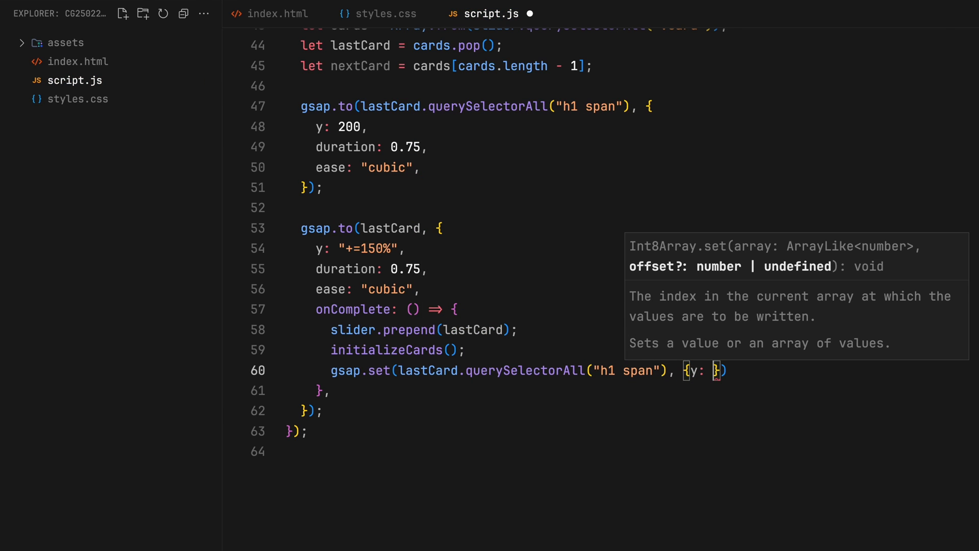
{"action": "type", "text": "-200"}
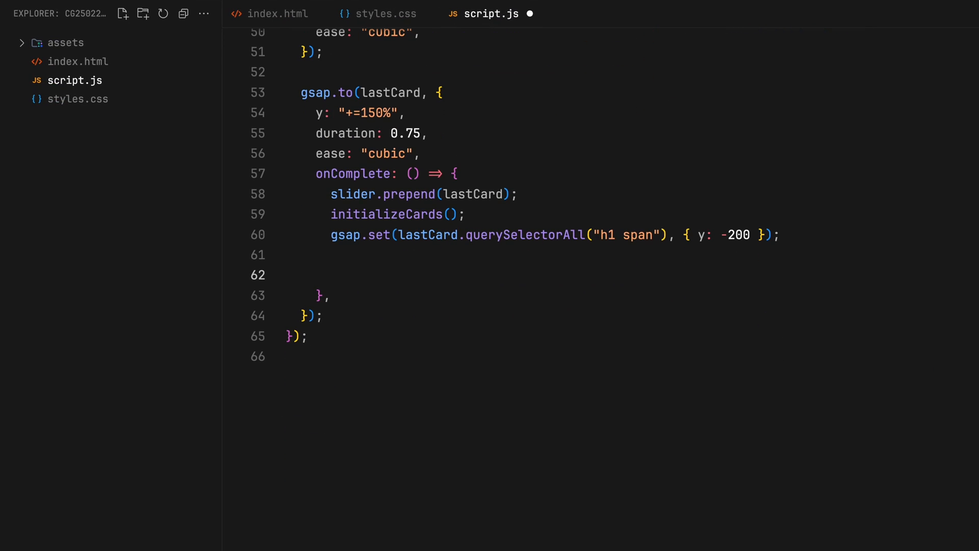
Step: Add a setTimeout clearing isAnimating = false after 1000 ms
{"action": "type", "text": "setTimeout(("}
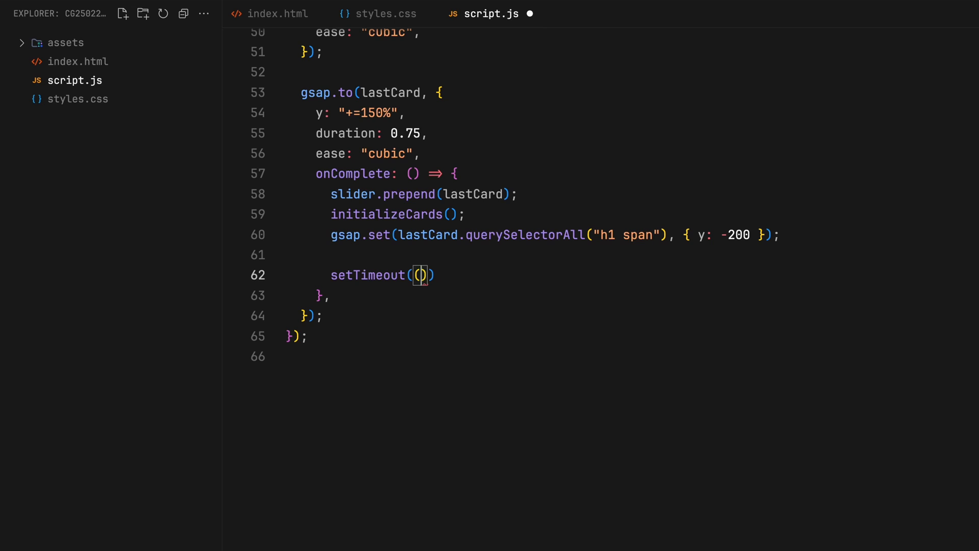
{"action": "type", "text": "() => {"}
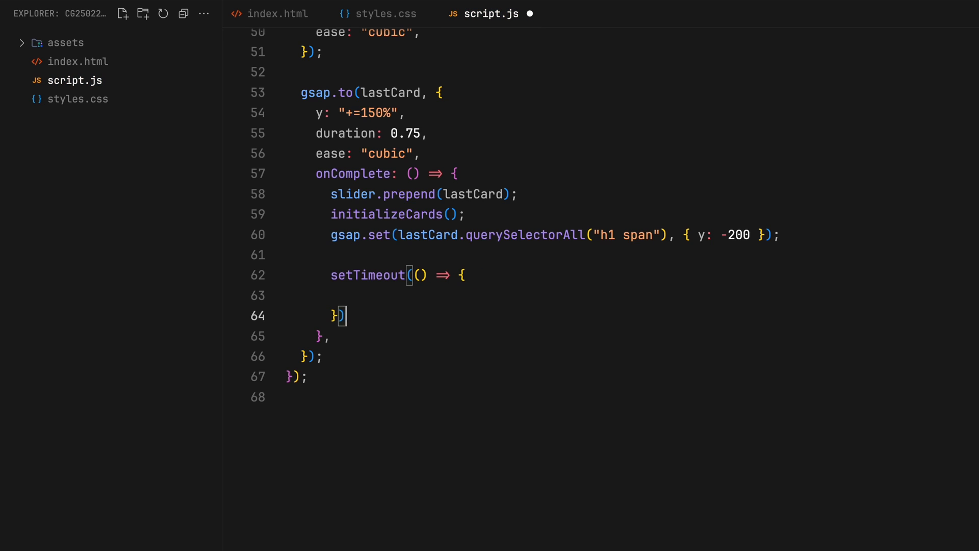
{"action": "type", "text": ", 1000"}
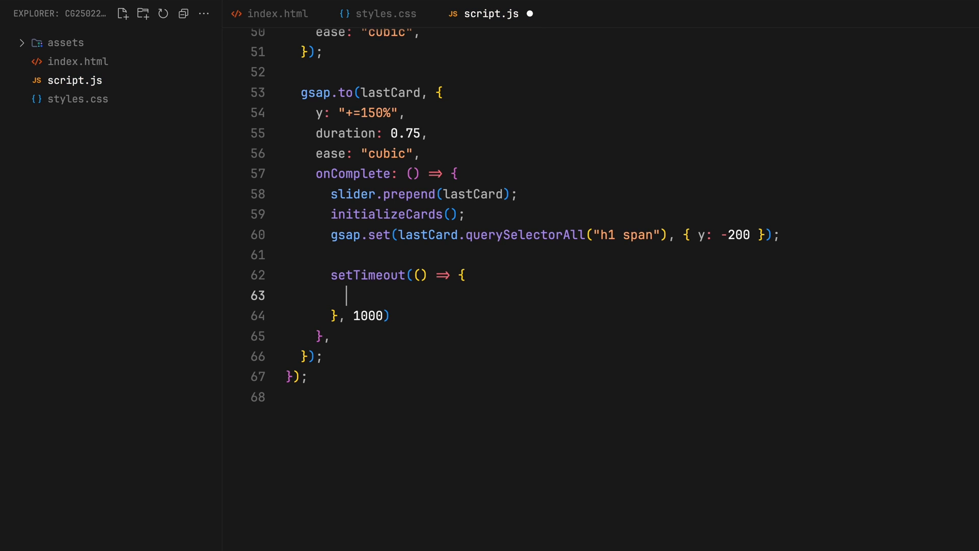
{"action": "type", "text": "isAnimating"}
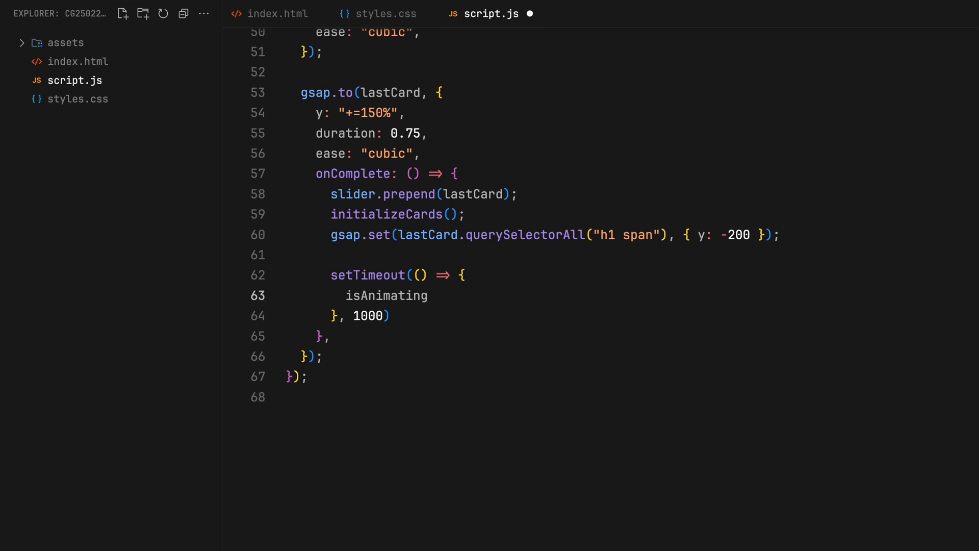
{"action": "type", "text": "= false;"}
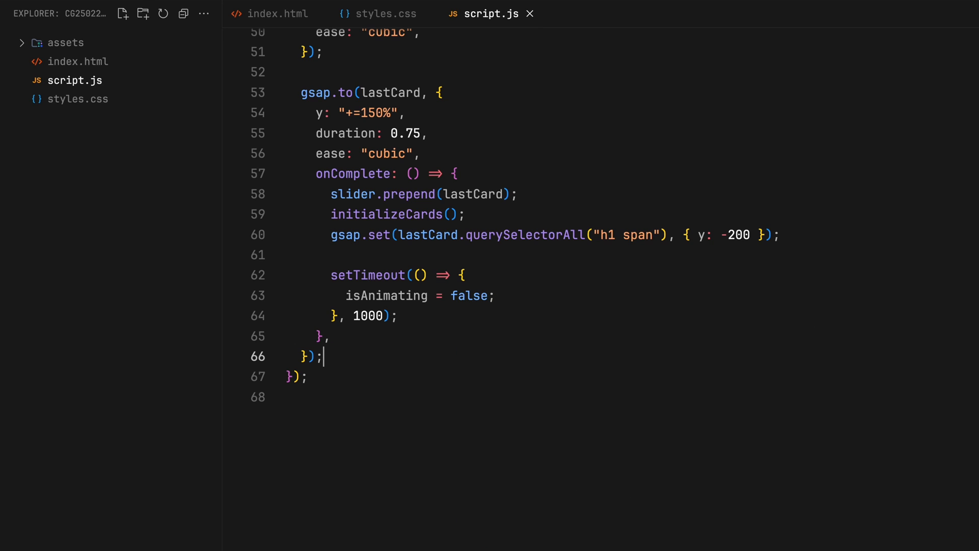
{"action": "type", "text": "gsap"}
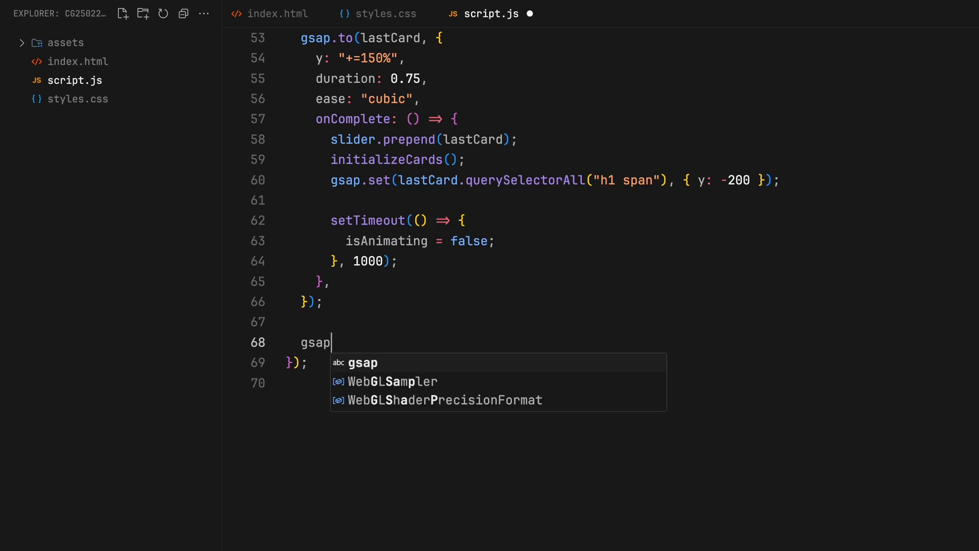
Step: Start a gsap.to tween on nextCard's h1 spans with y 0, duration and ease
{"action": "type", "text": ".to(nextCard."}
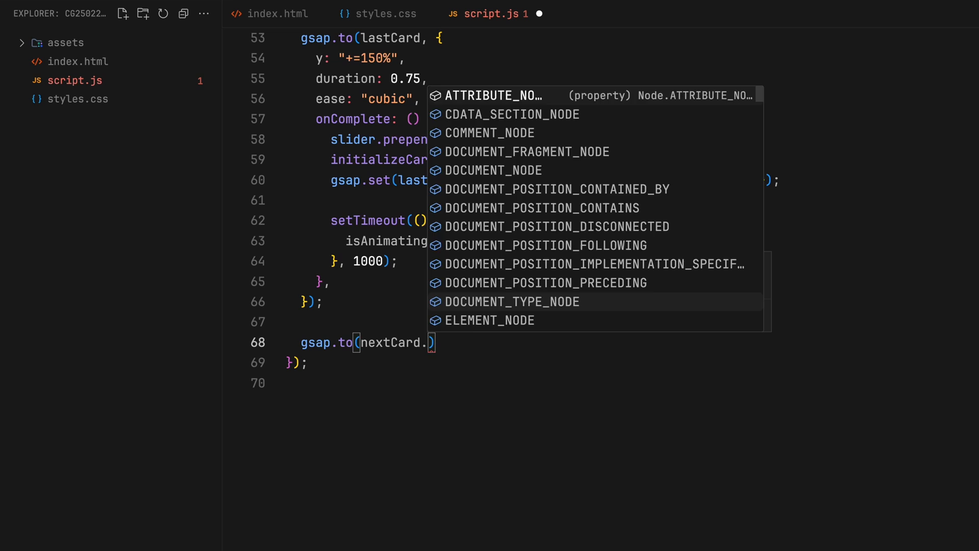
{"action": "type", "text": "querySelectorAll(\"h1 span\")"}
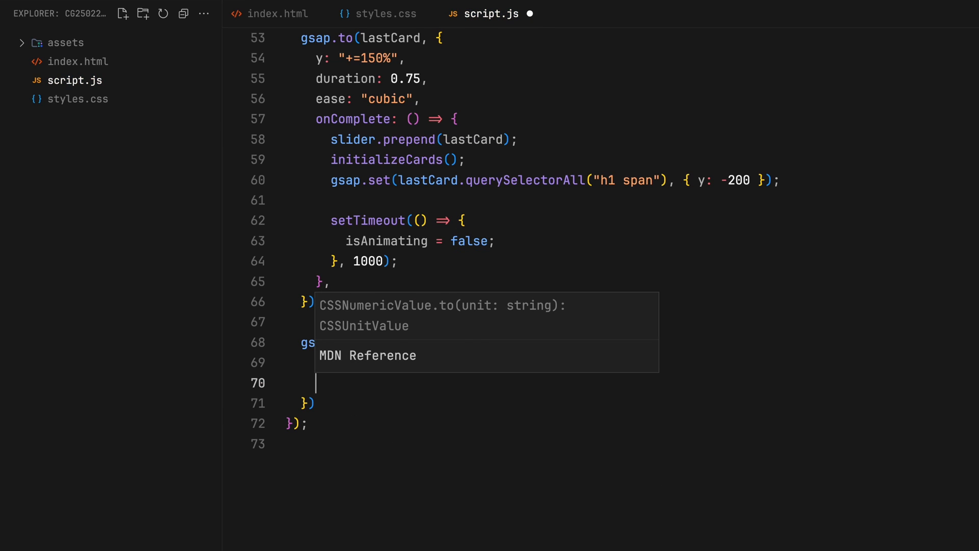
{"action": "type", "text": "gsap.to(n"}
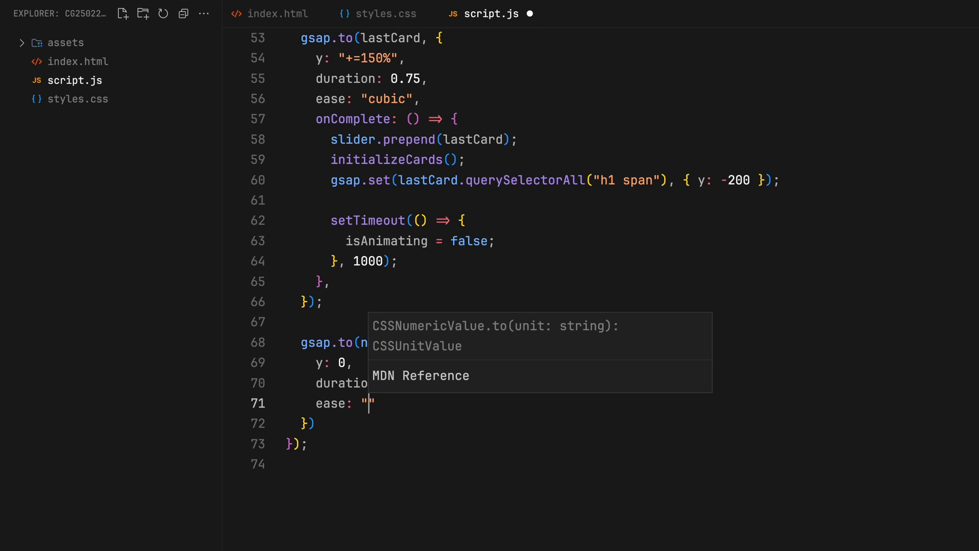